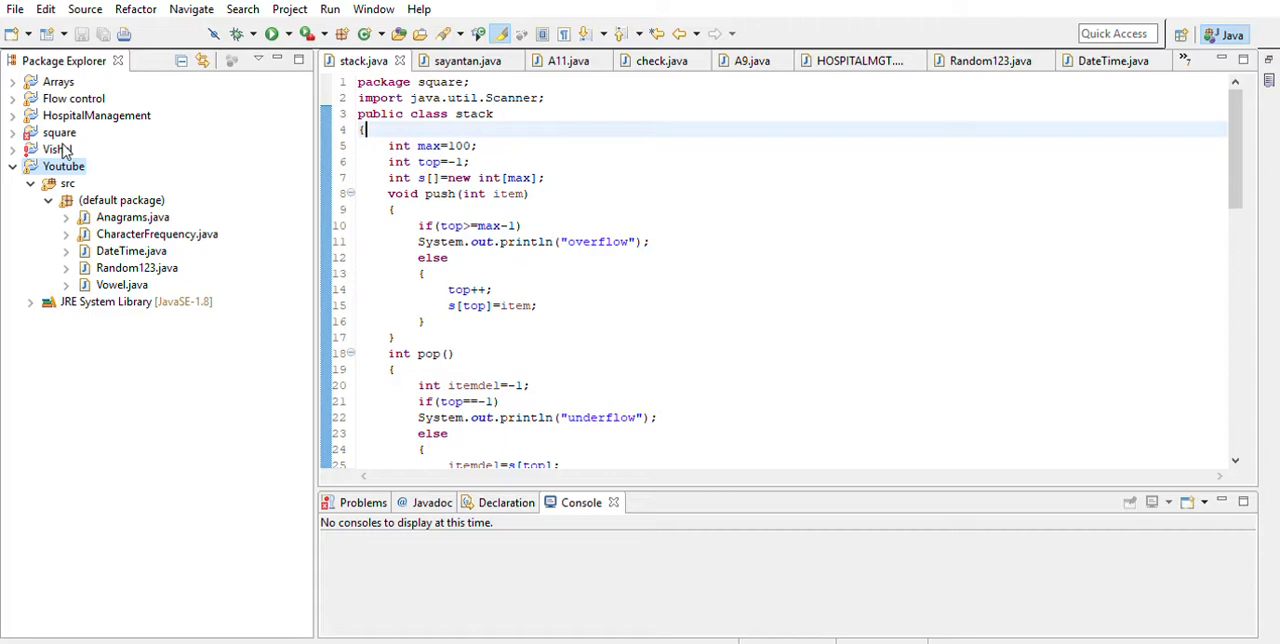
# Step: Select the Youtube project as the location for the new Palin123 class
pyautogui.click(63, 166)
pyautogui.write('im')
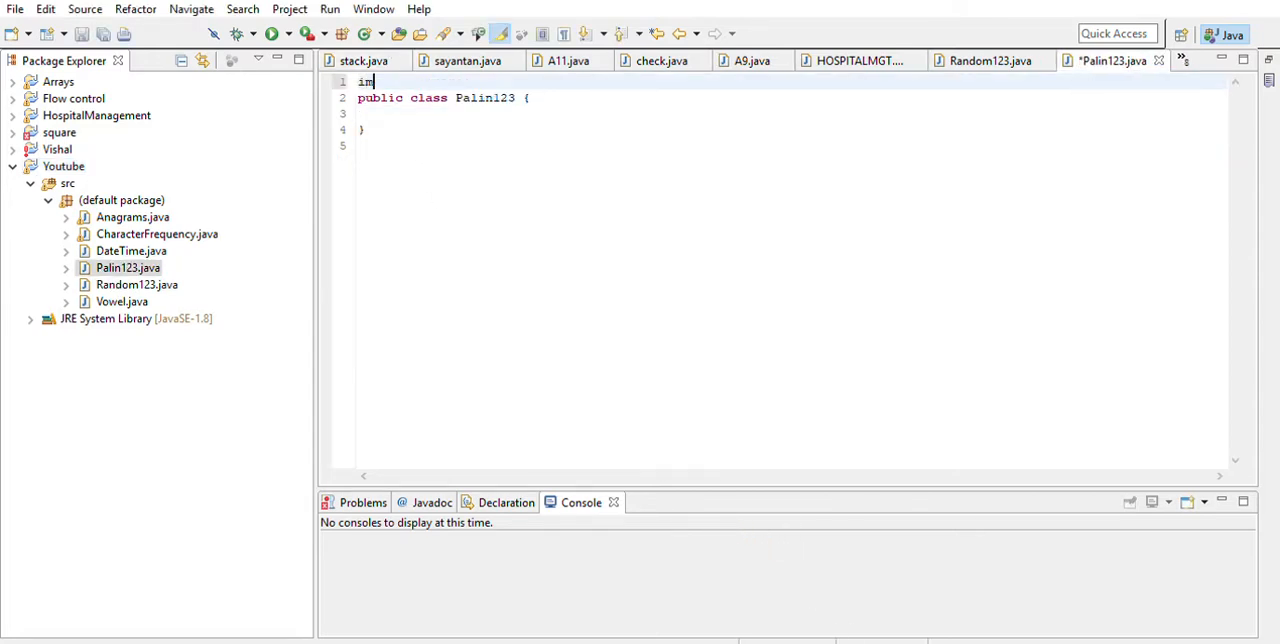
# Step: Add 'import java.util.Scanner;' and 'public static void main(String[] args)' to Palin123
pyautogui.write('port java.util.Scanne')
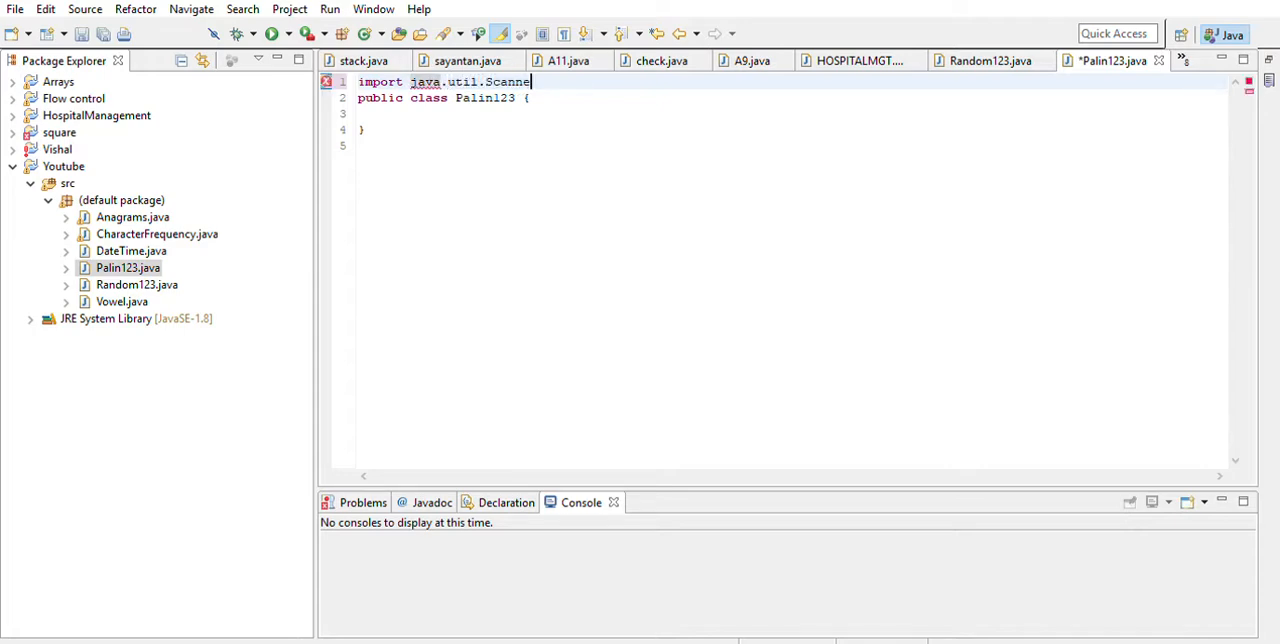
pyautogui.write('r;')
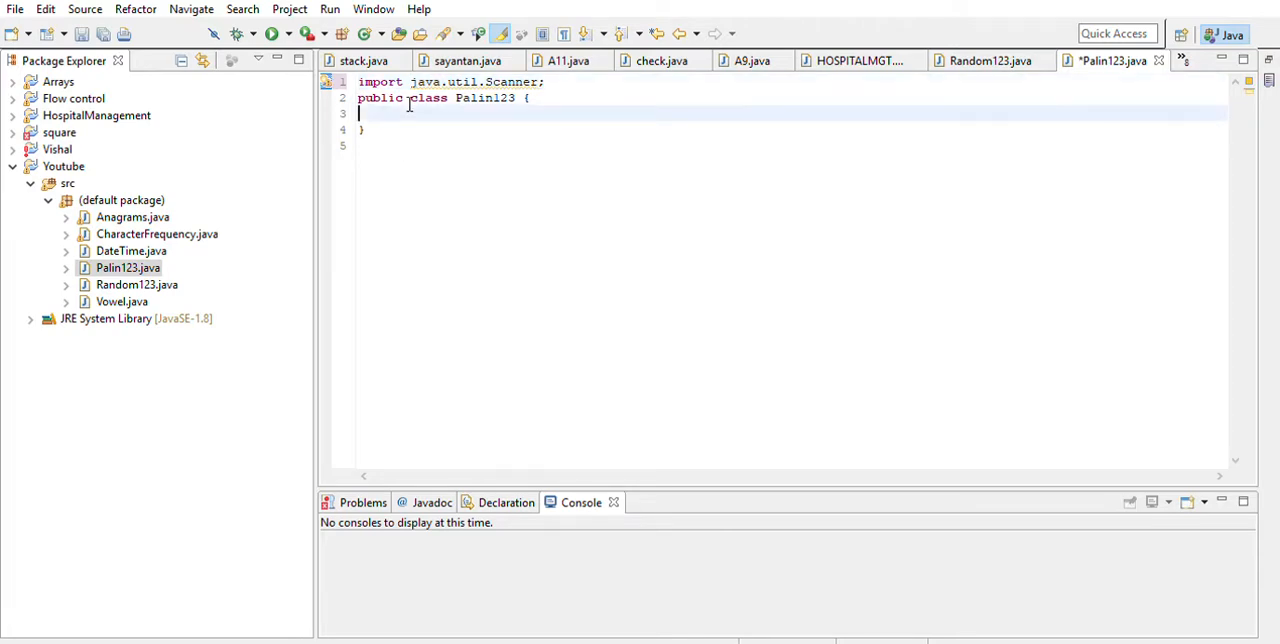
pyautogui.write('public static')
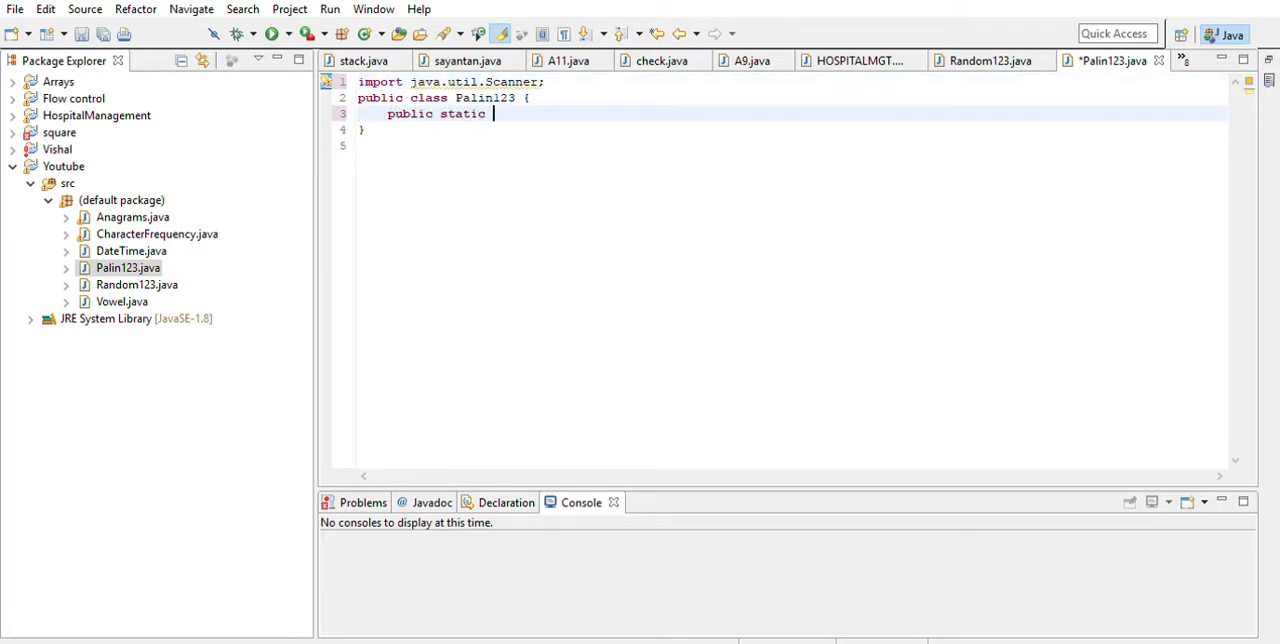
pyautogui.write('void main')
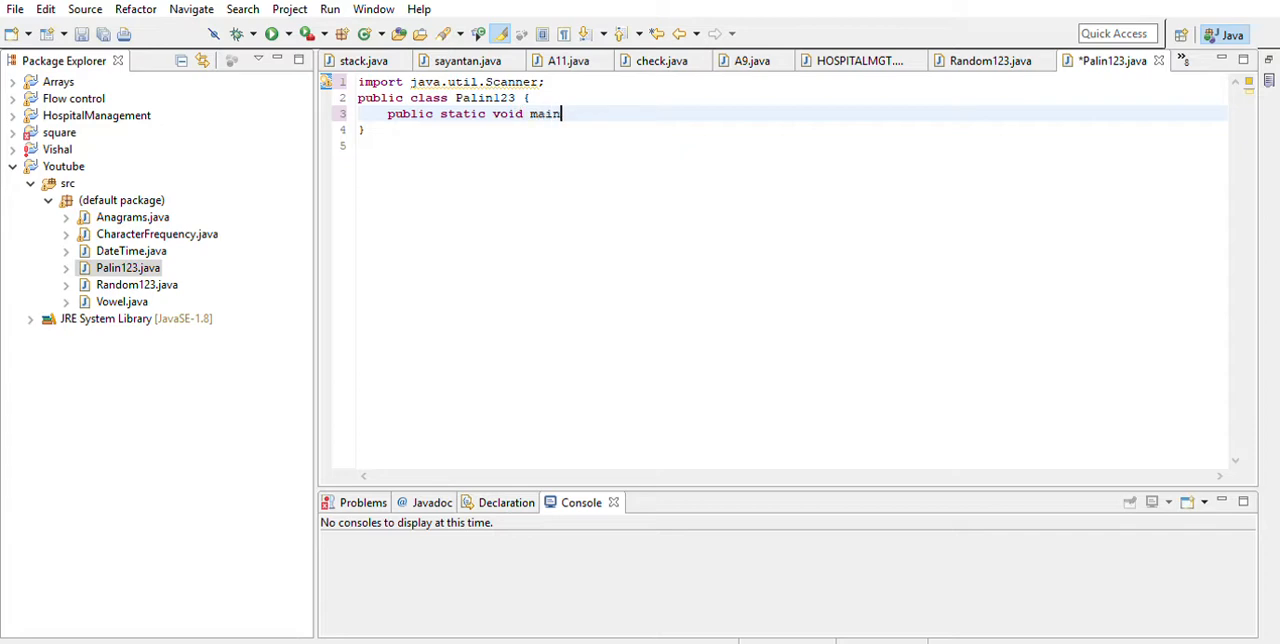
pyautogui.write('(String')
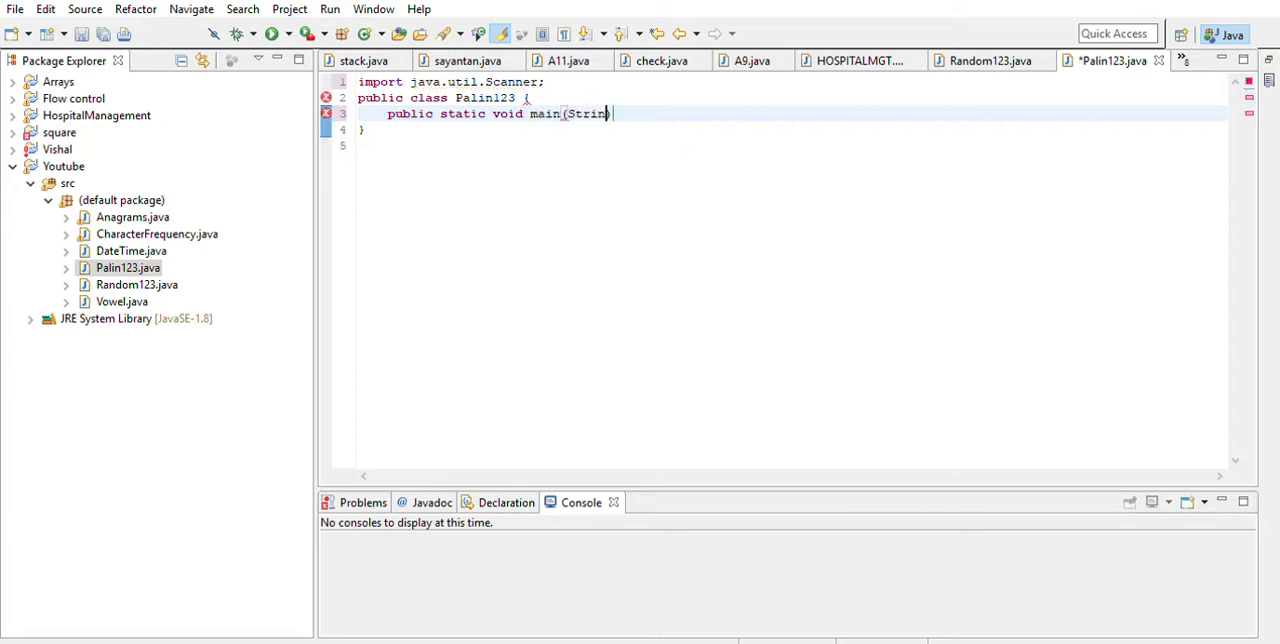
pyautogui.write('g[] args')
pyautogui.write('{')
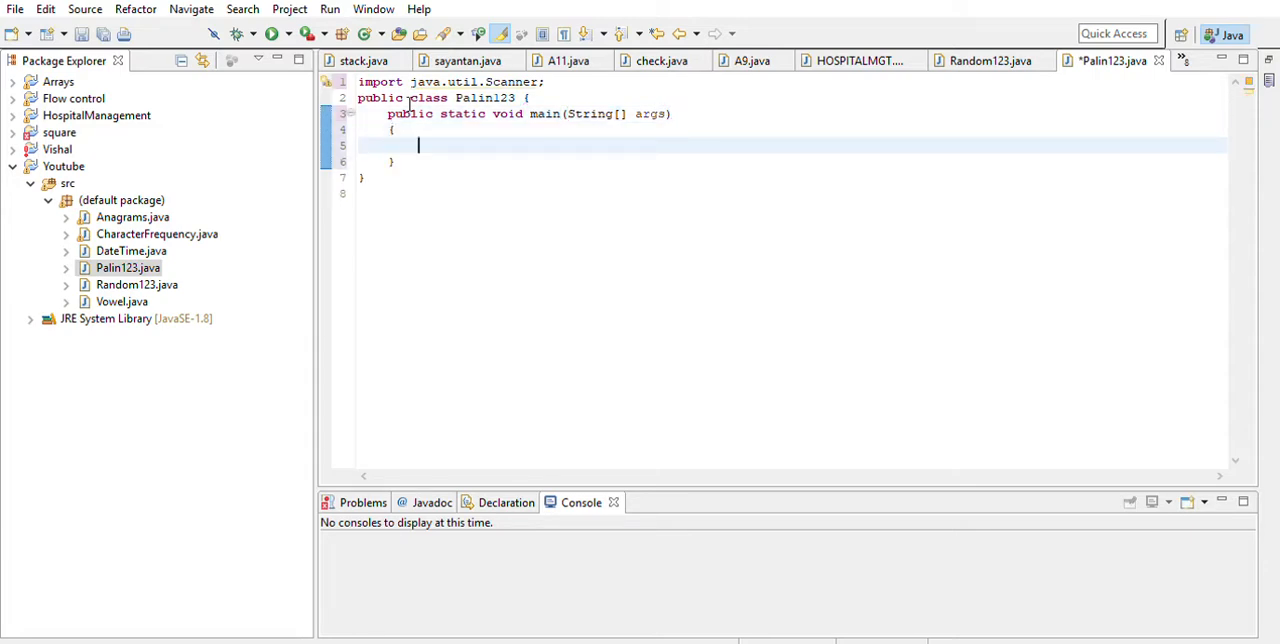
# Step: Type 'int n,rev=0,digit,temp;' as the first line of main
pyautogui.write('int')
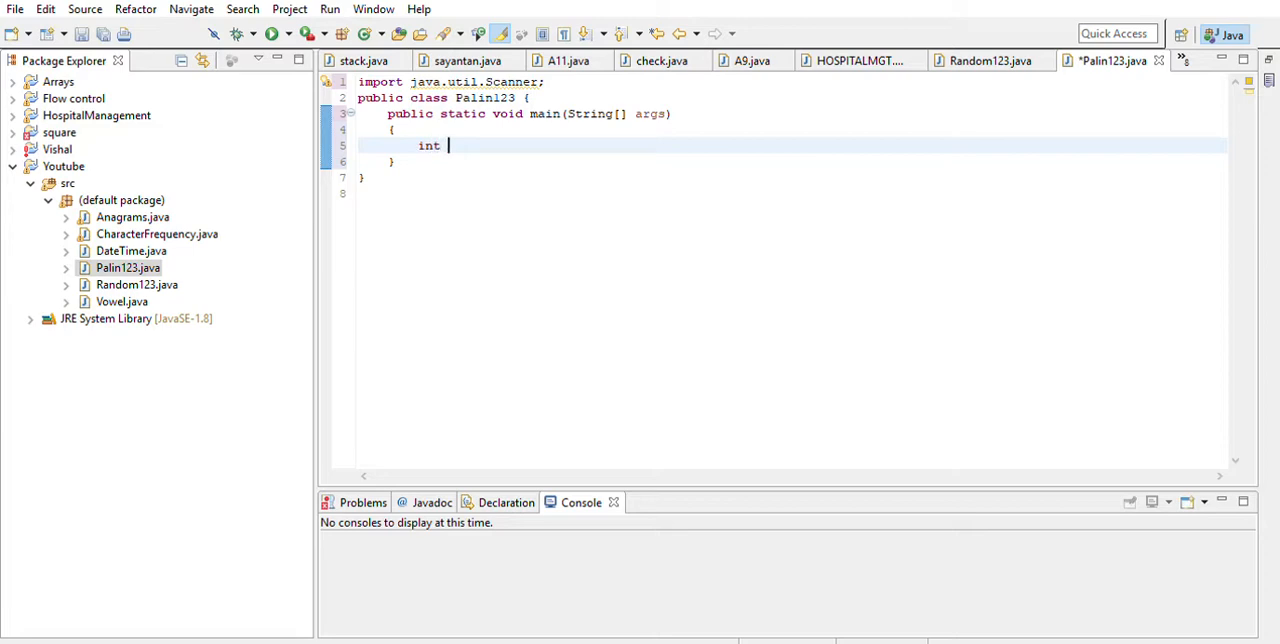
pyautogui.write('n')
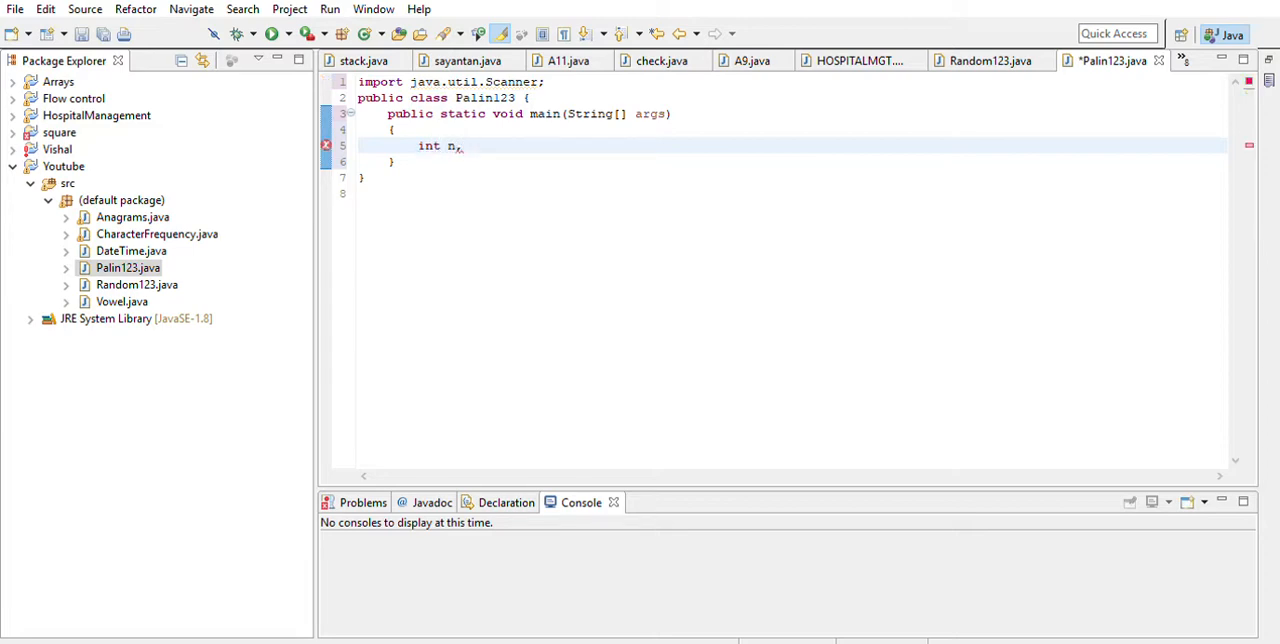
pyautogui.write(',rev=0')
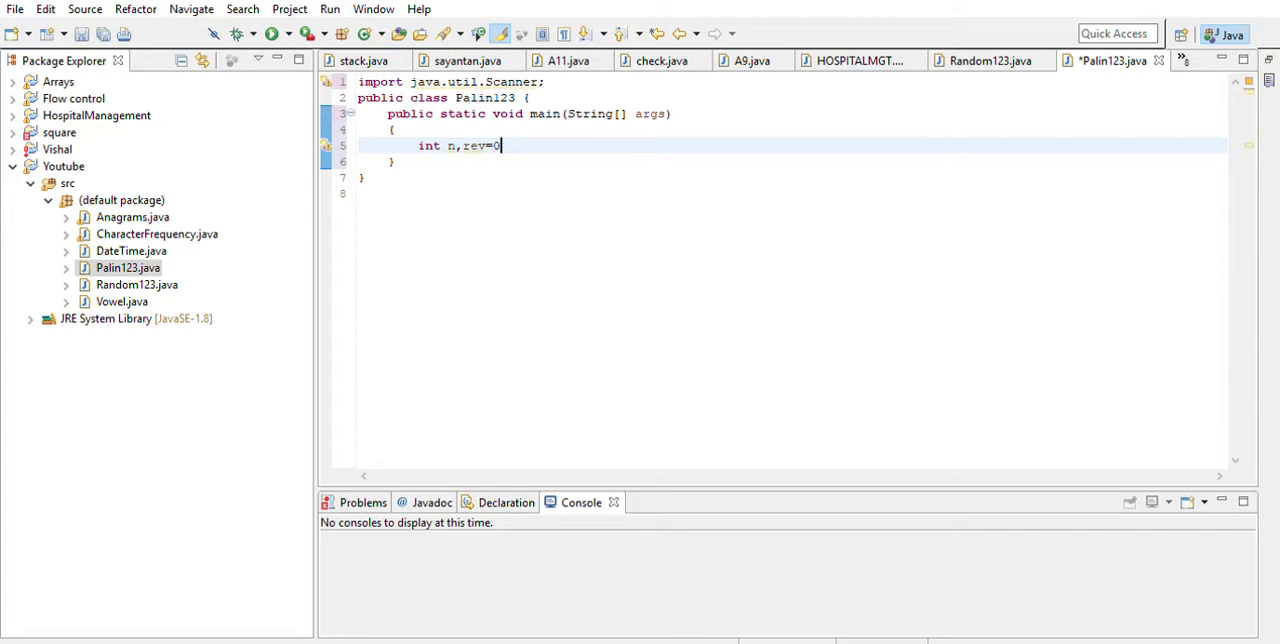
pyautogui.write(',di')
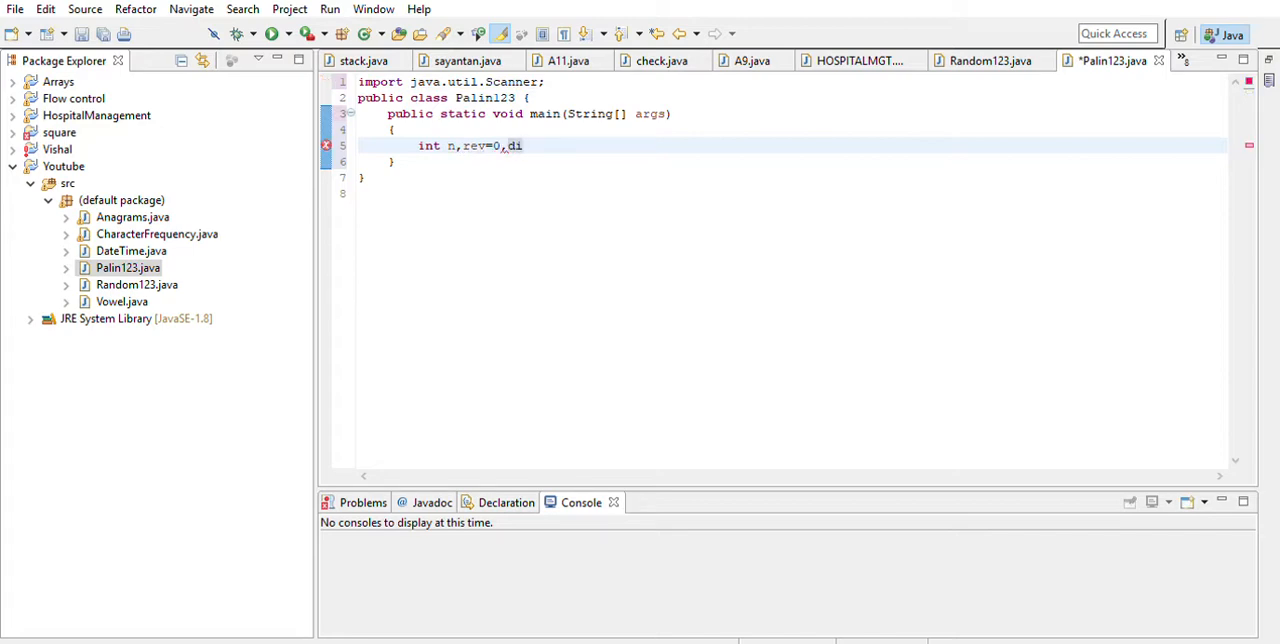
pyautogui.write('gits')
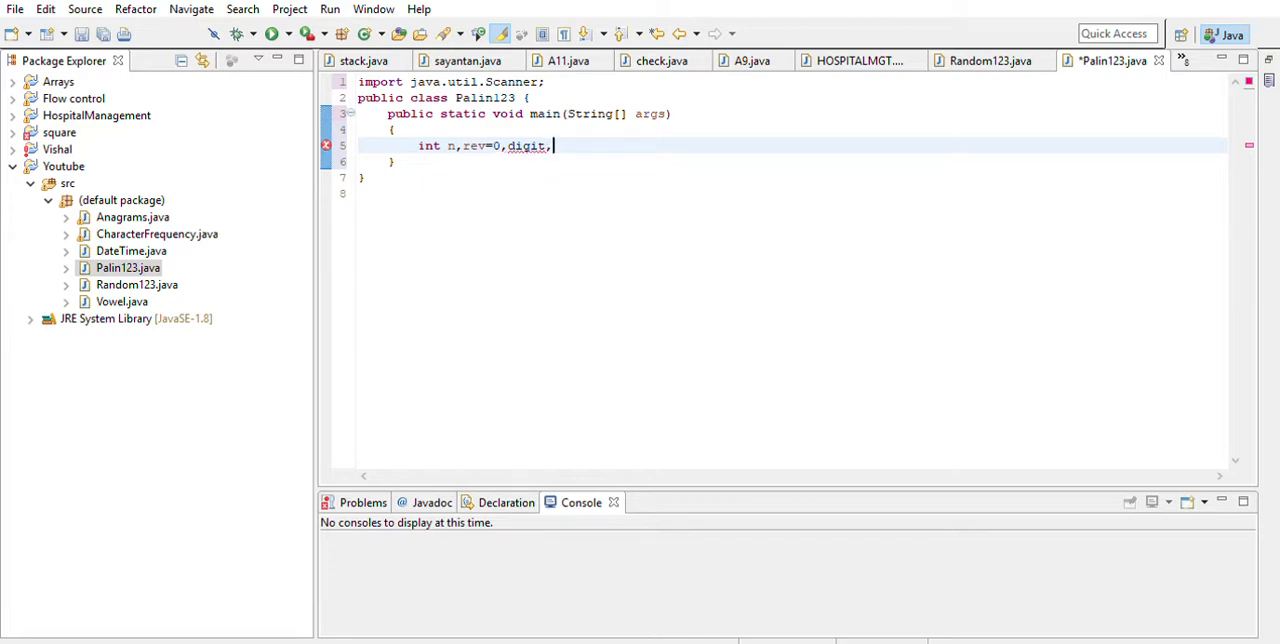
pyautogui.write('tem')
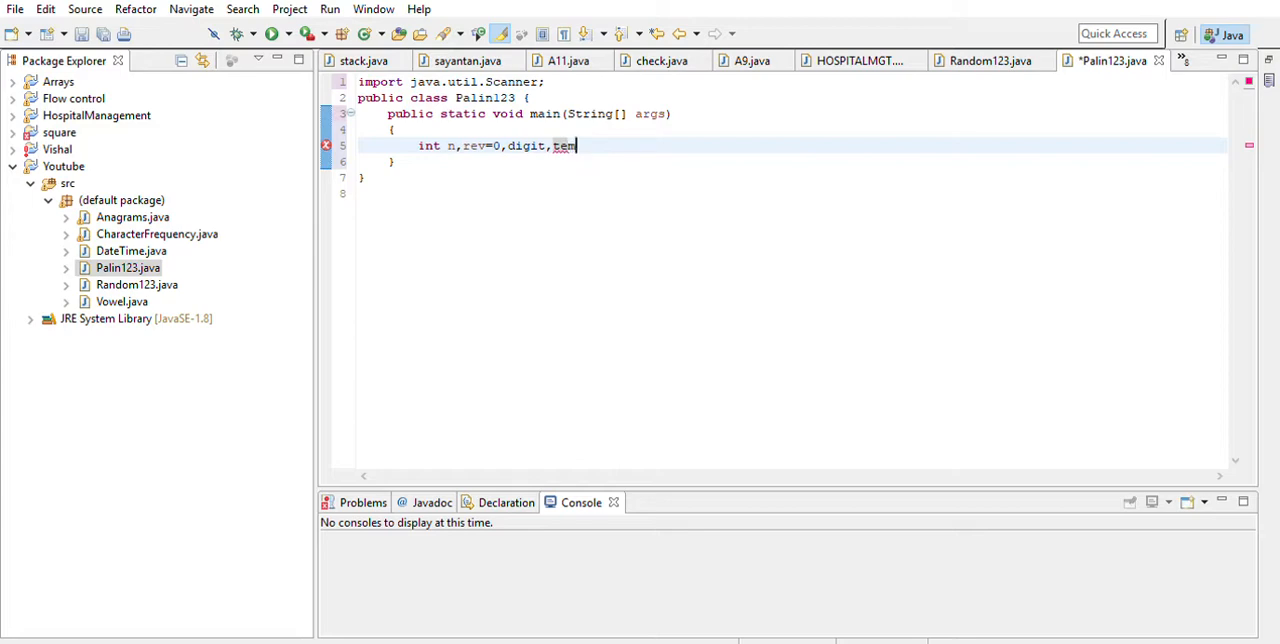
pyautogui.write('p;')
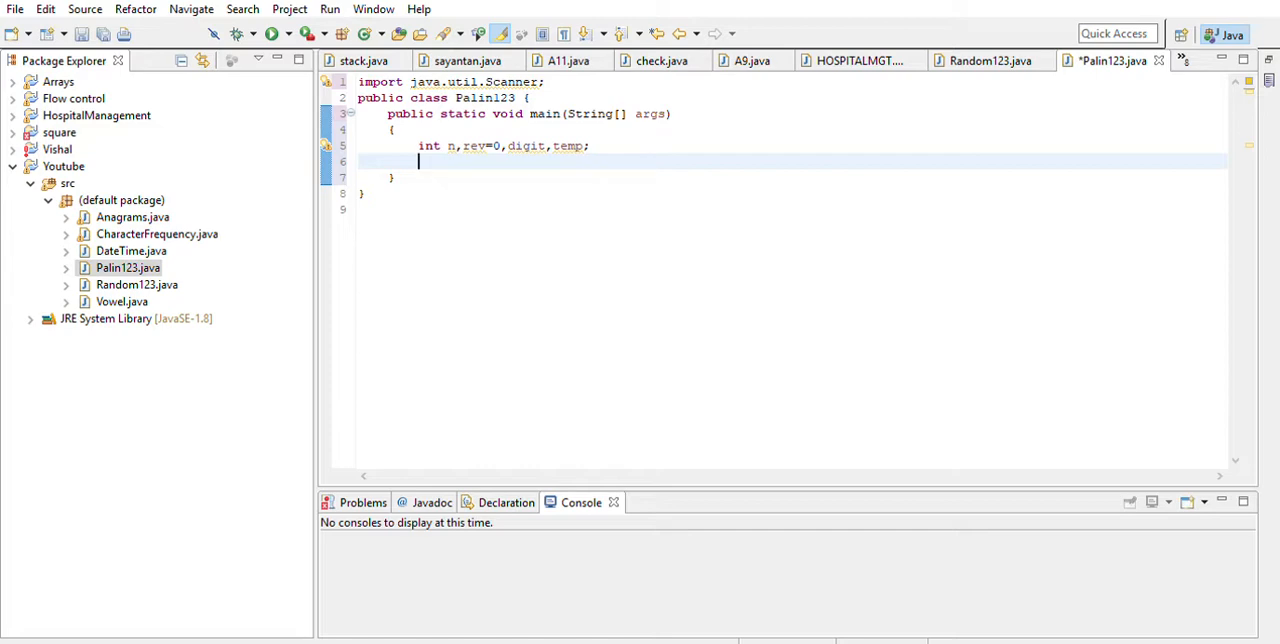
# Step: Add a sysout statement printing the prompt "Enter the no"
pyautogui.write('sysou')
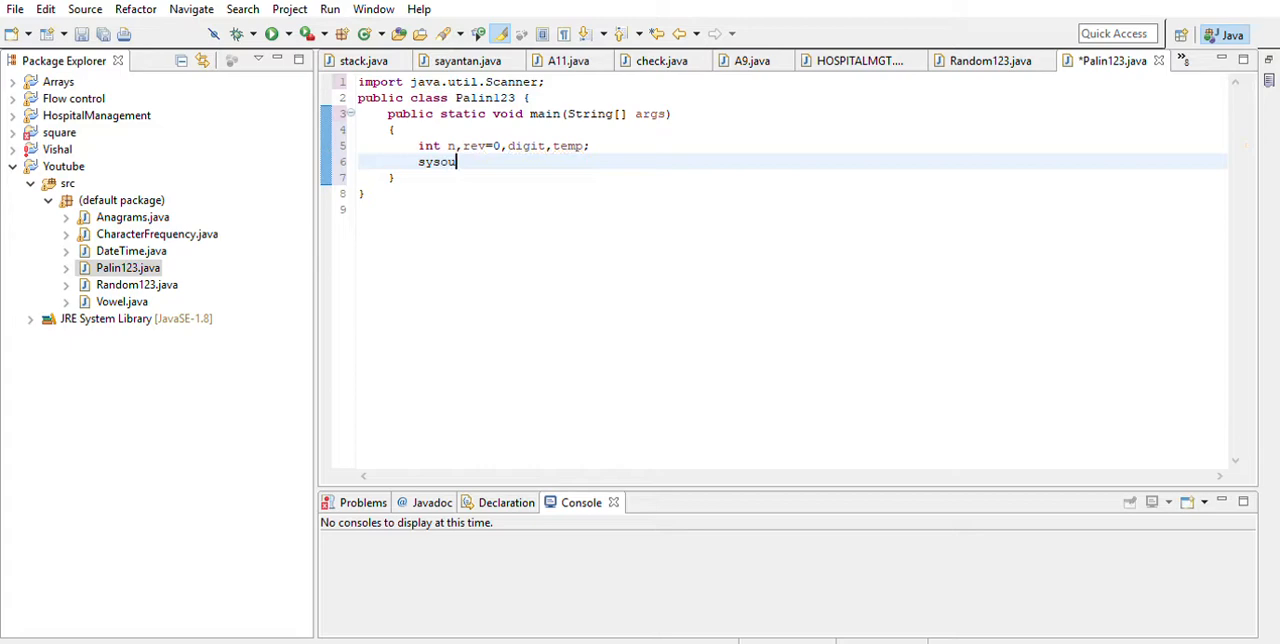
pyautogui.write('tem.out.println("Enter ");')
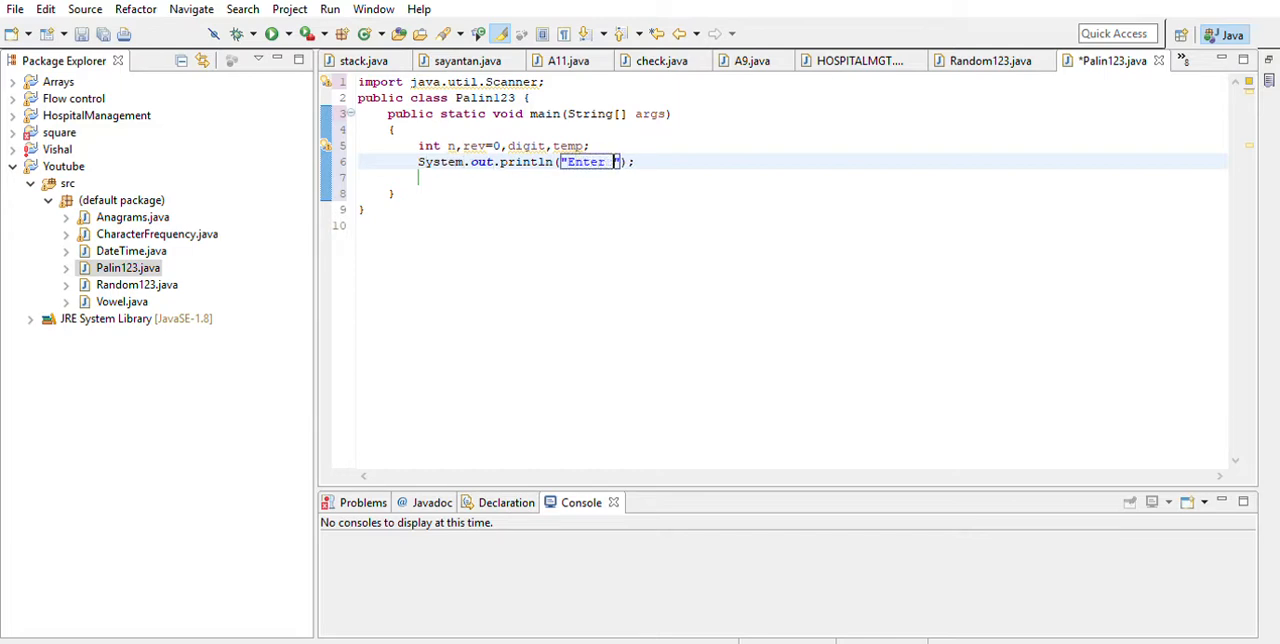
pyautogui.write('the no')
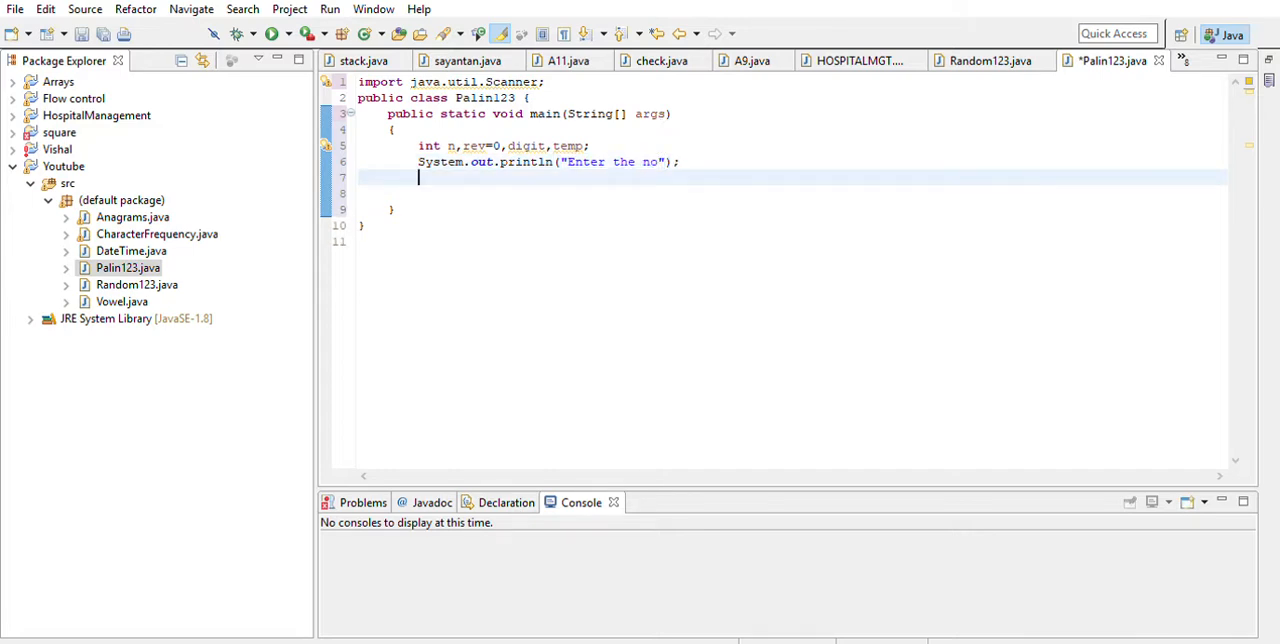
# Step: Create the Scanner with 'Scanner inp=new Scanner(System.in);'
pyautogui.write('Scanner')
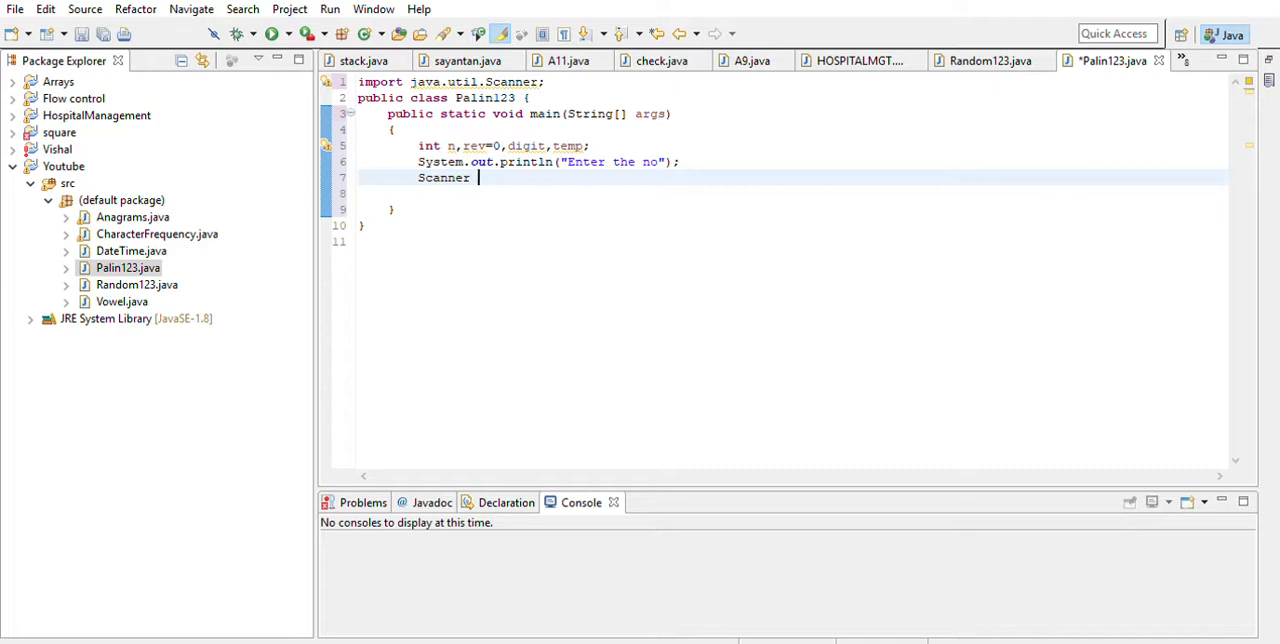
pyautogui.write('inp=')
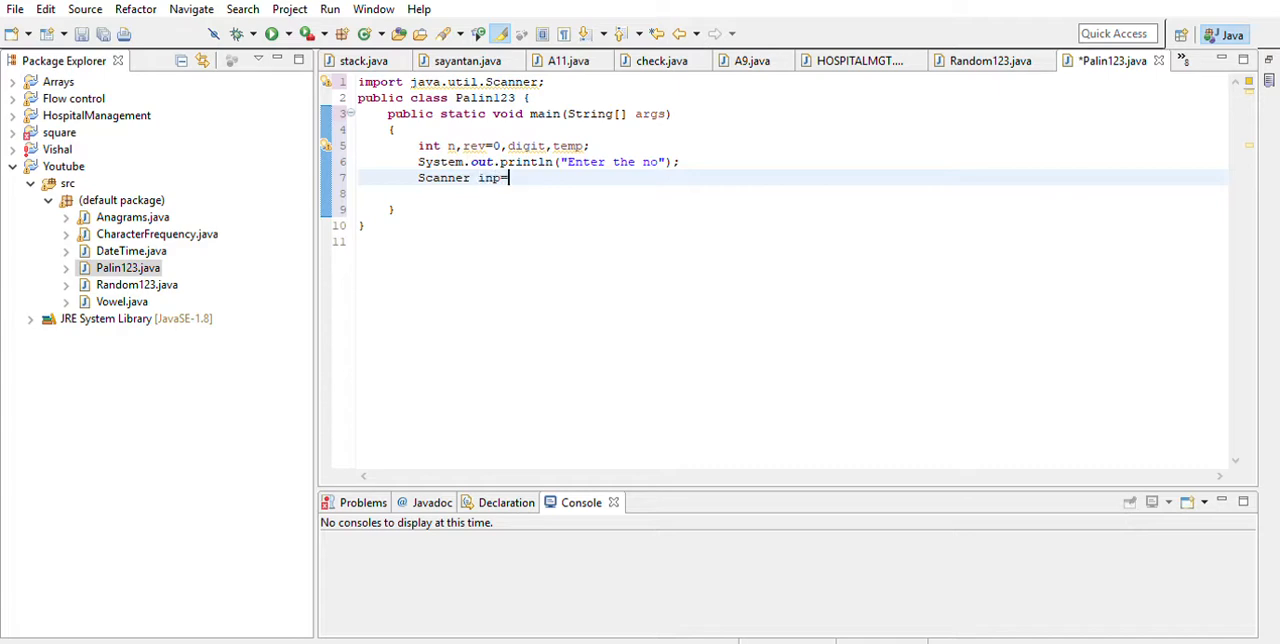
pyautogui.write('new S')
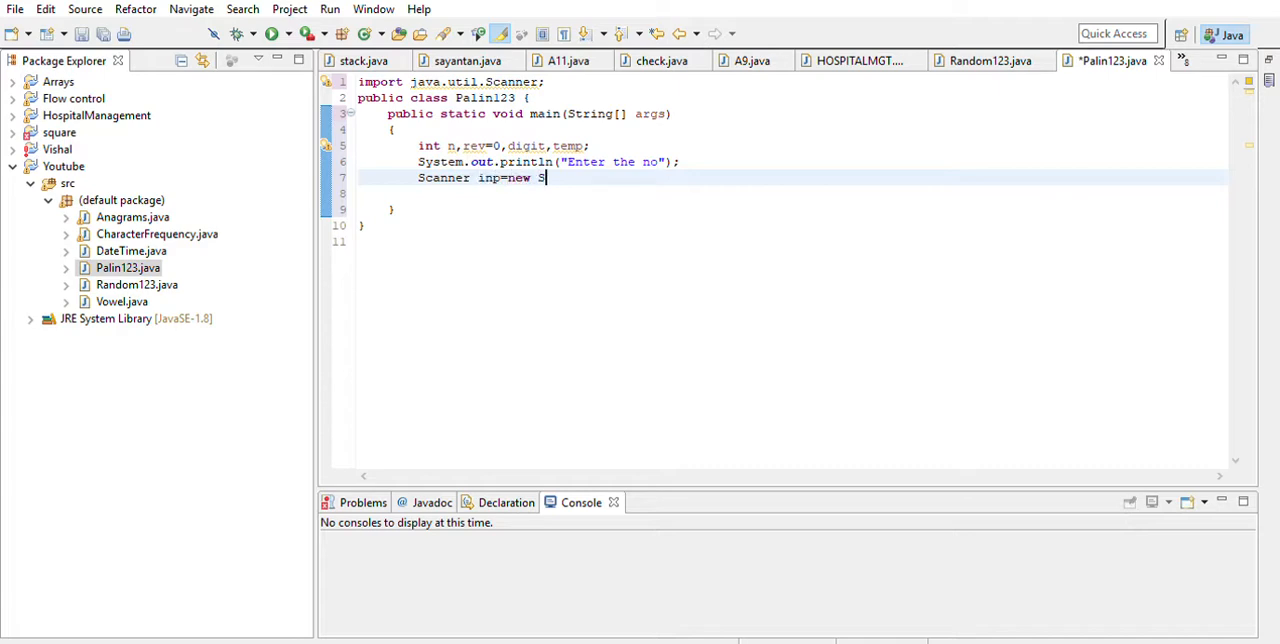
pyautogui.write('canner(S')
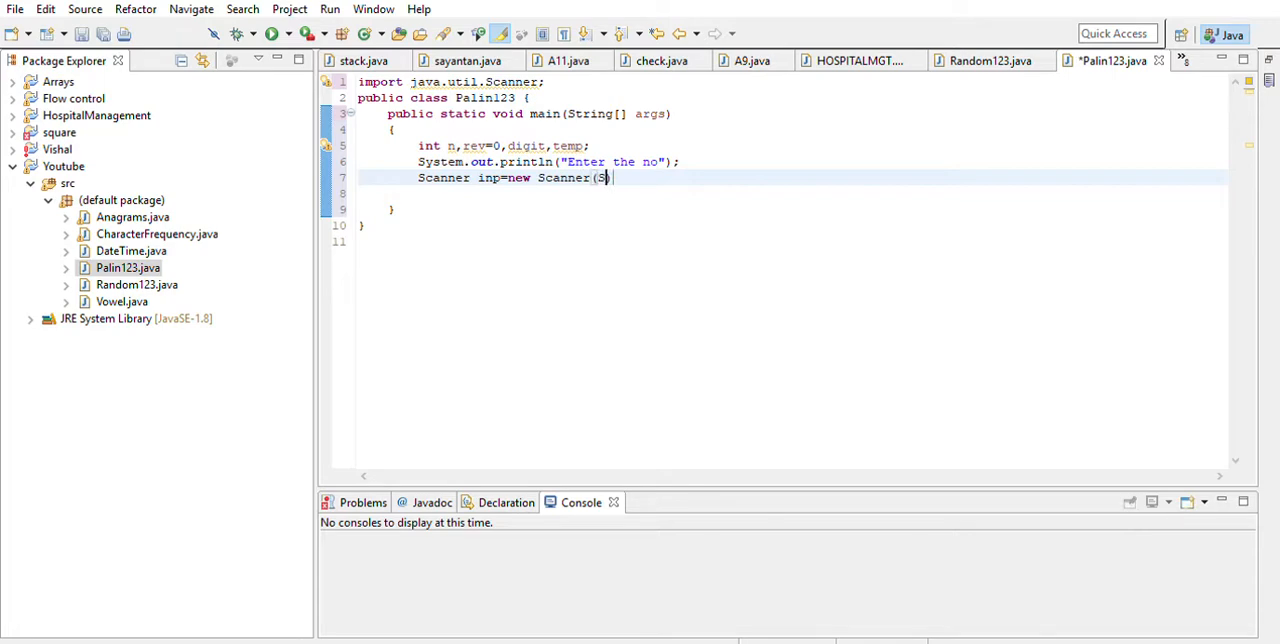
pyautogui.write('ystem.i')
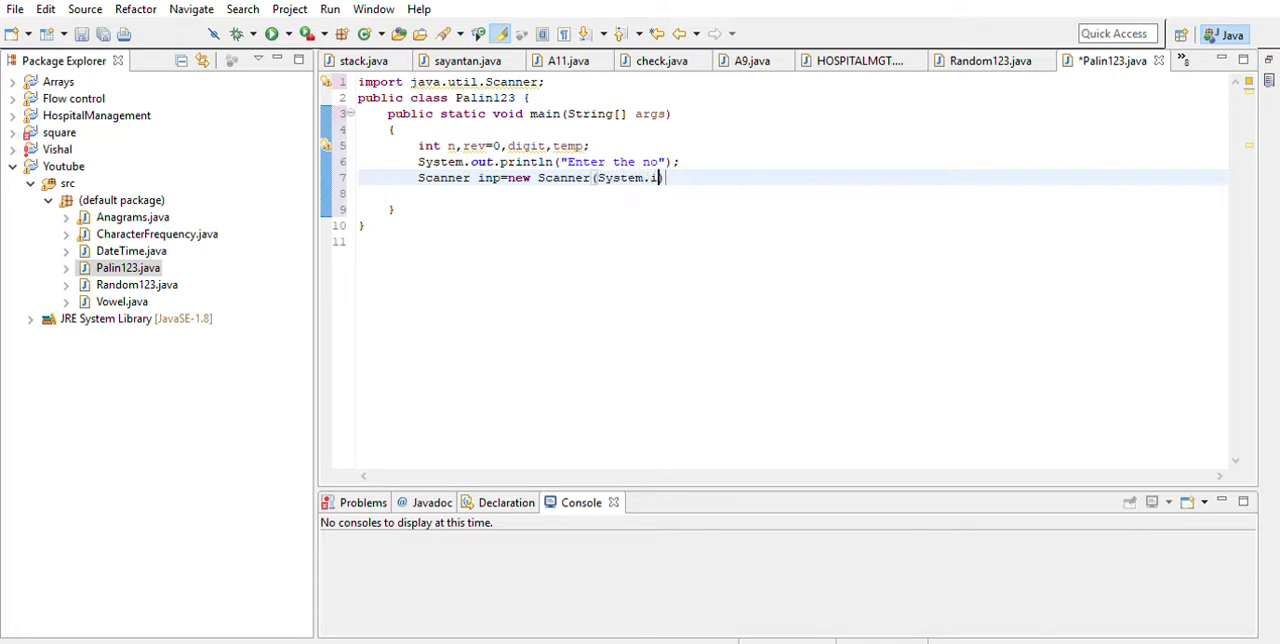
pyautogui.write('n);')
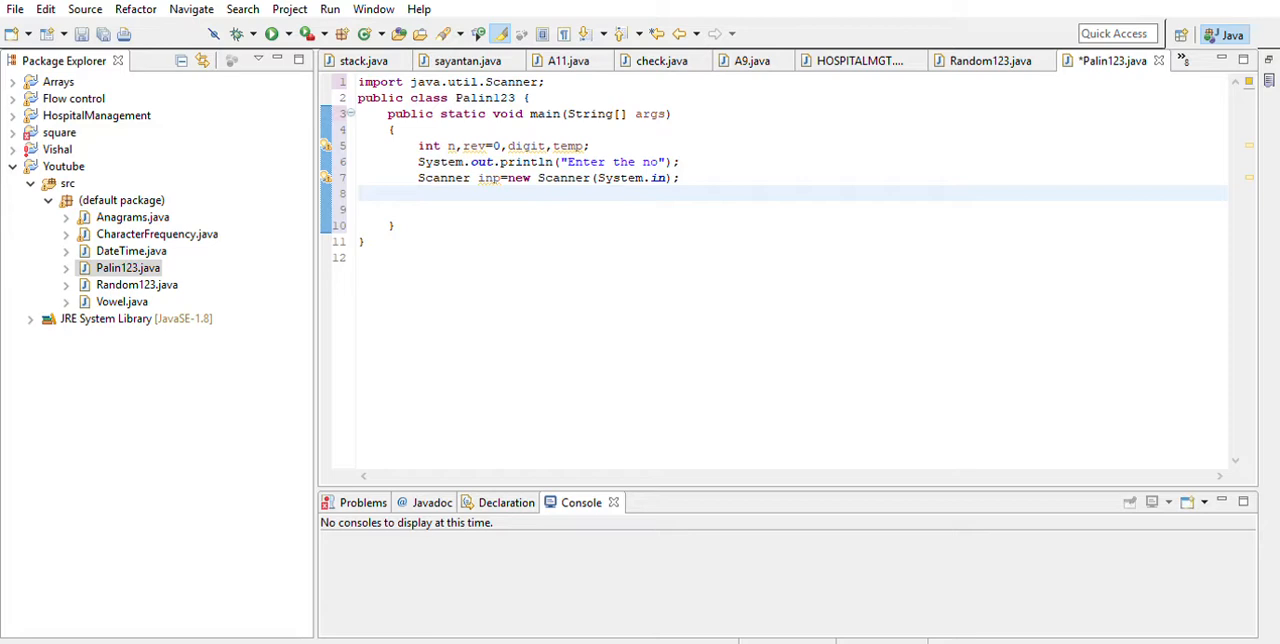
# Step: Read n with inp.nextInt(), copy it to temp, and start a while(n!=0) loop
pyautogui.write('n=')
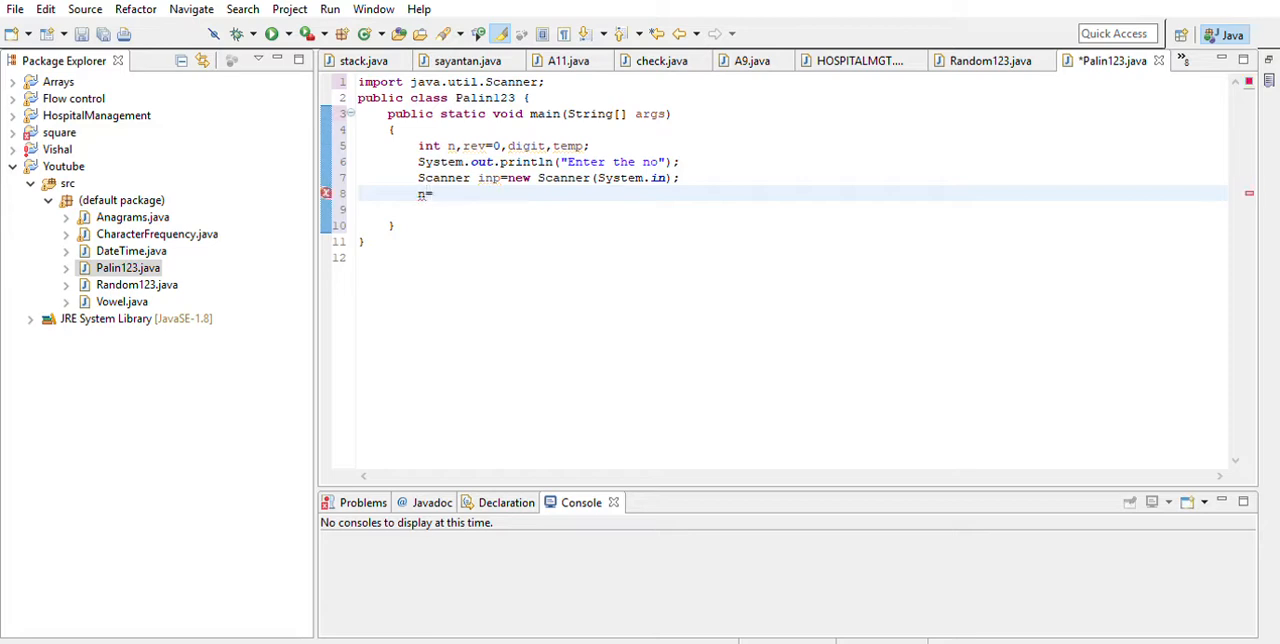
pyautogui.write('inp.')
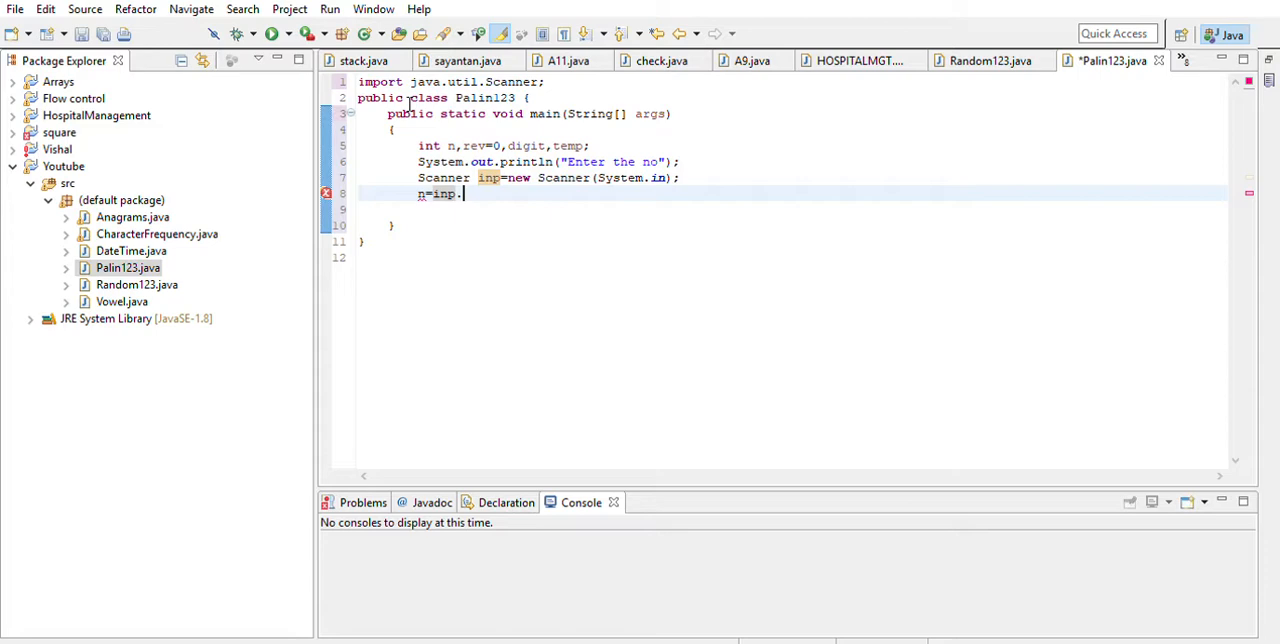
pyautogui.write('nextInt();')
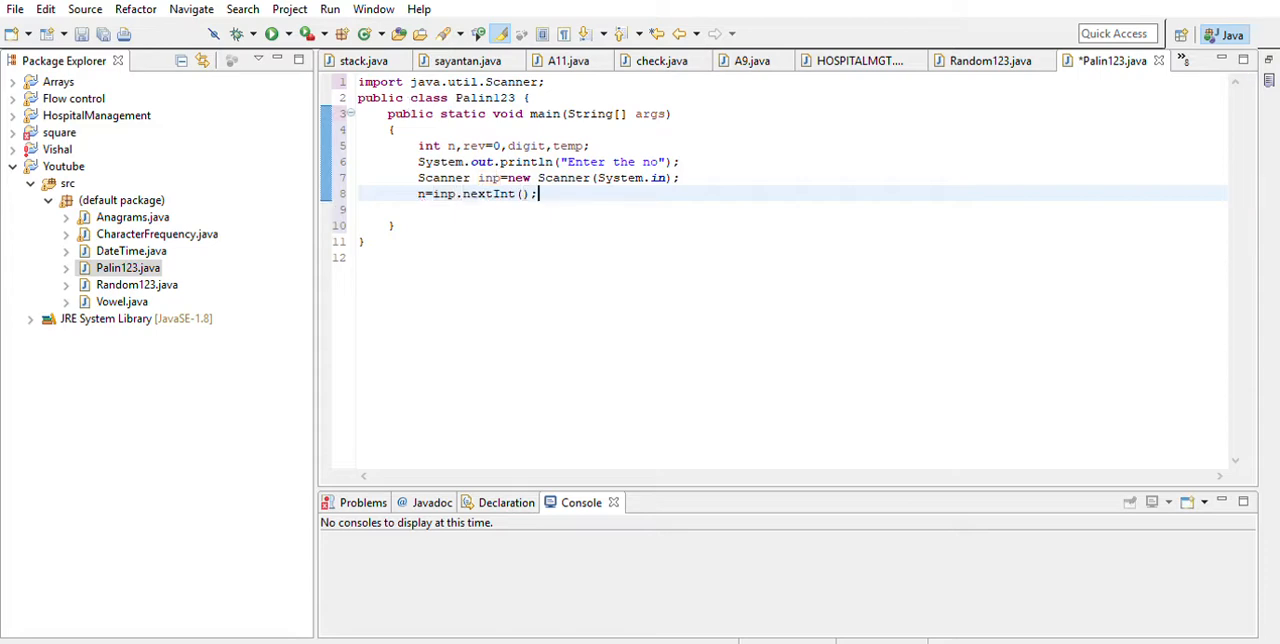
pyautogui.write('temp=n;')
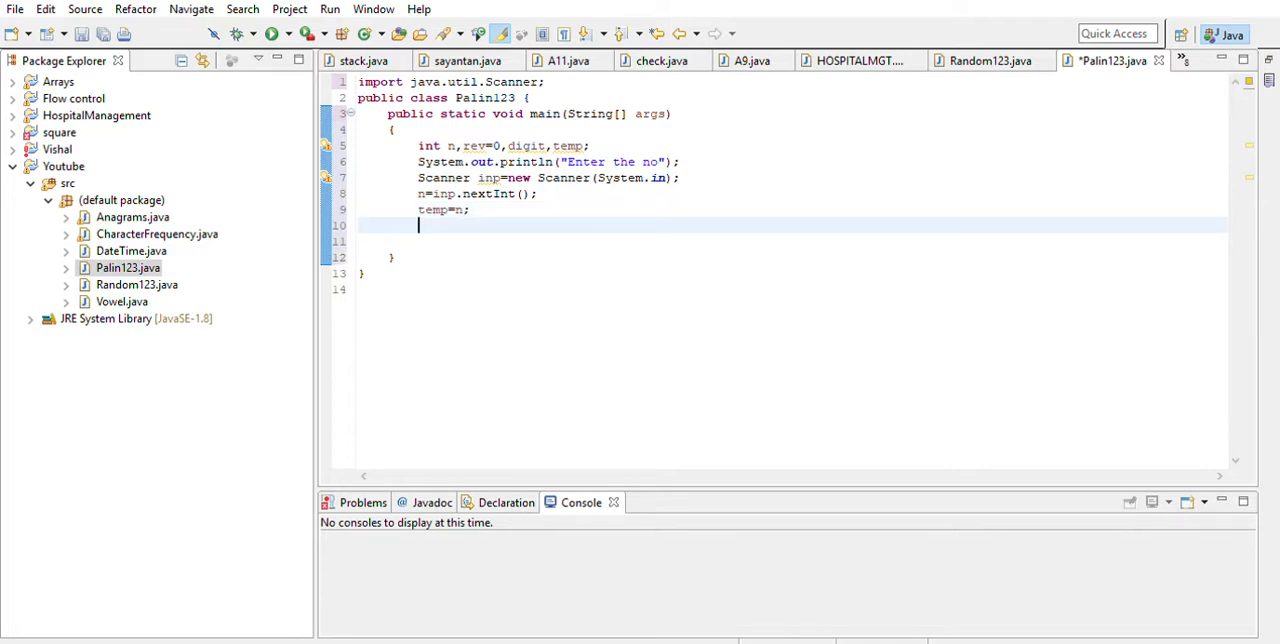
pyautogui.write('while(n')
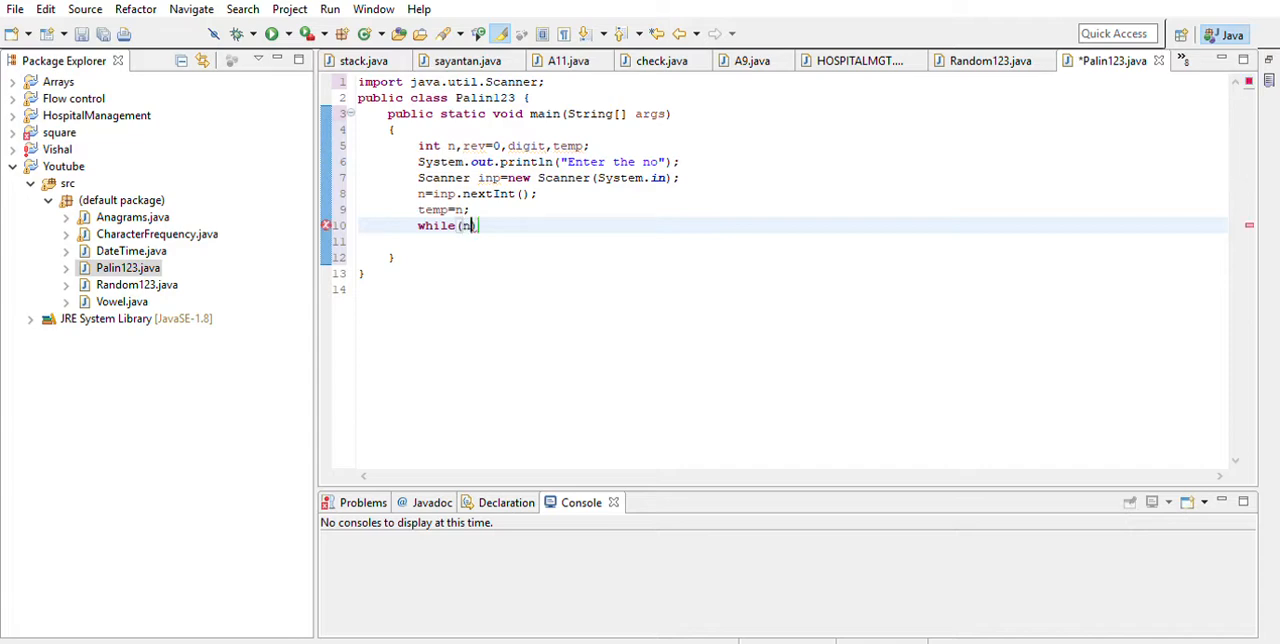
pyautogui.write('!=0)')
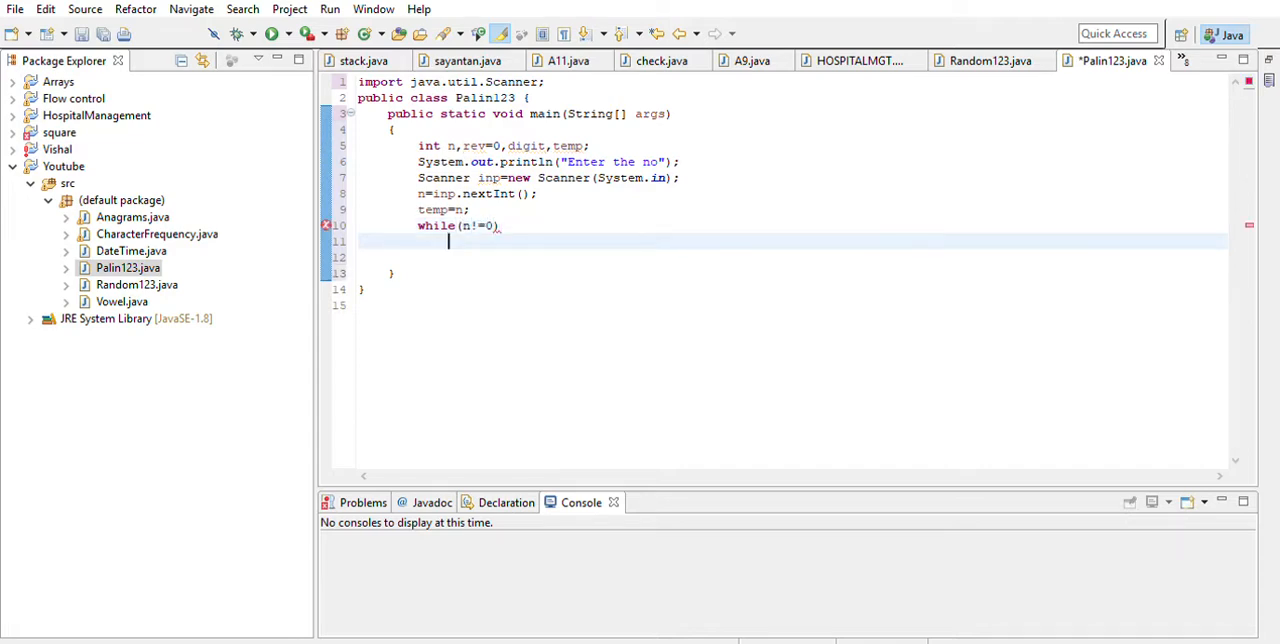
pyautogui.write('{')
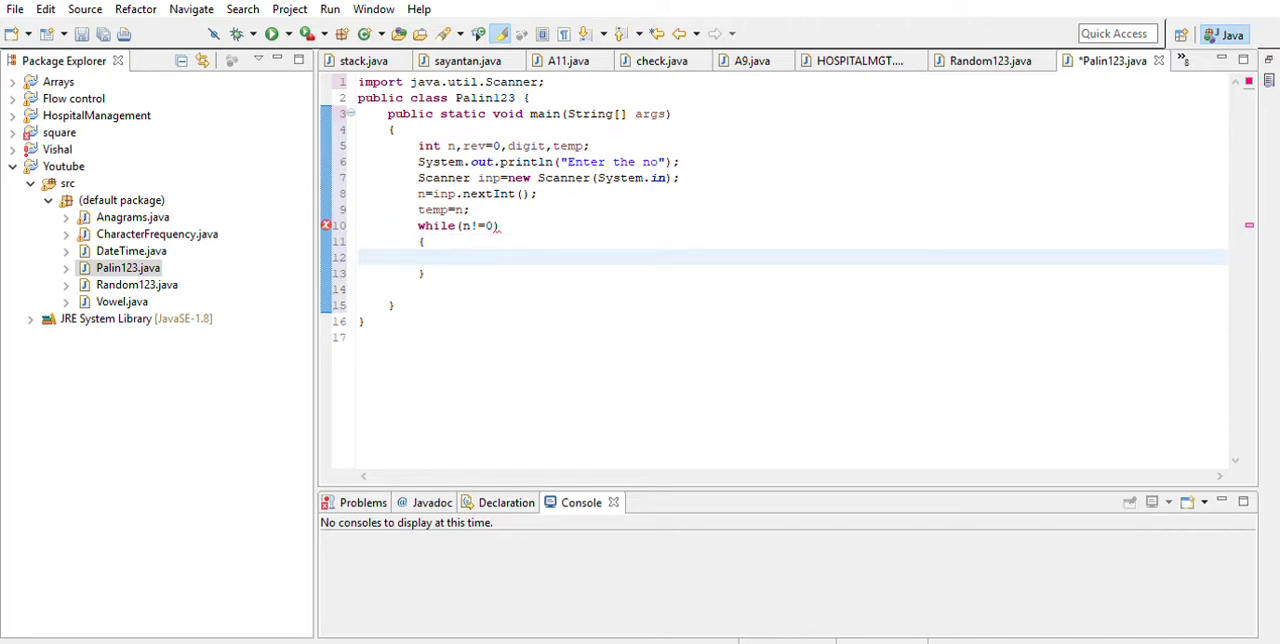
# Step: Fill the loop body with digit=n%10; rev=(rev*10)+digit; n=n/10
pyautogui.write('digit')
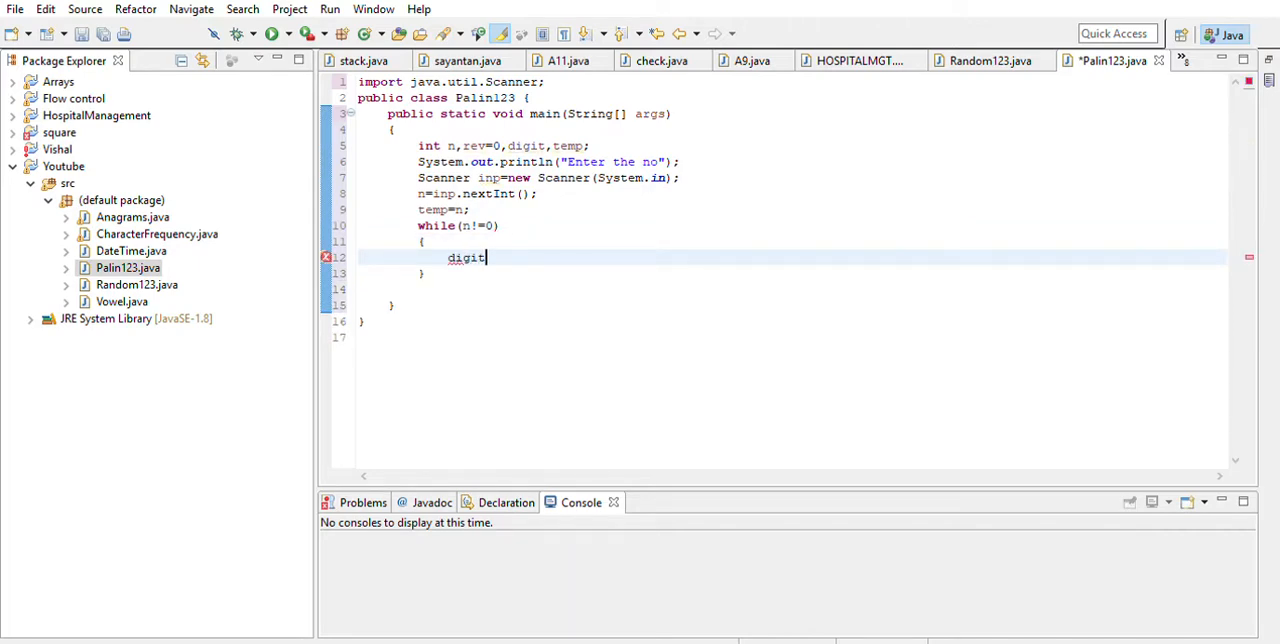
pyautogui.write('=n')
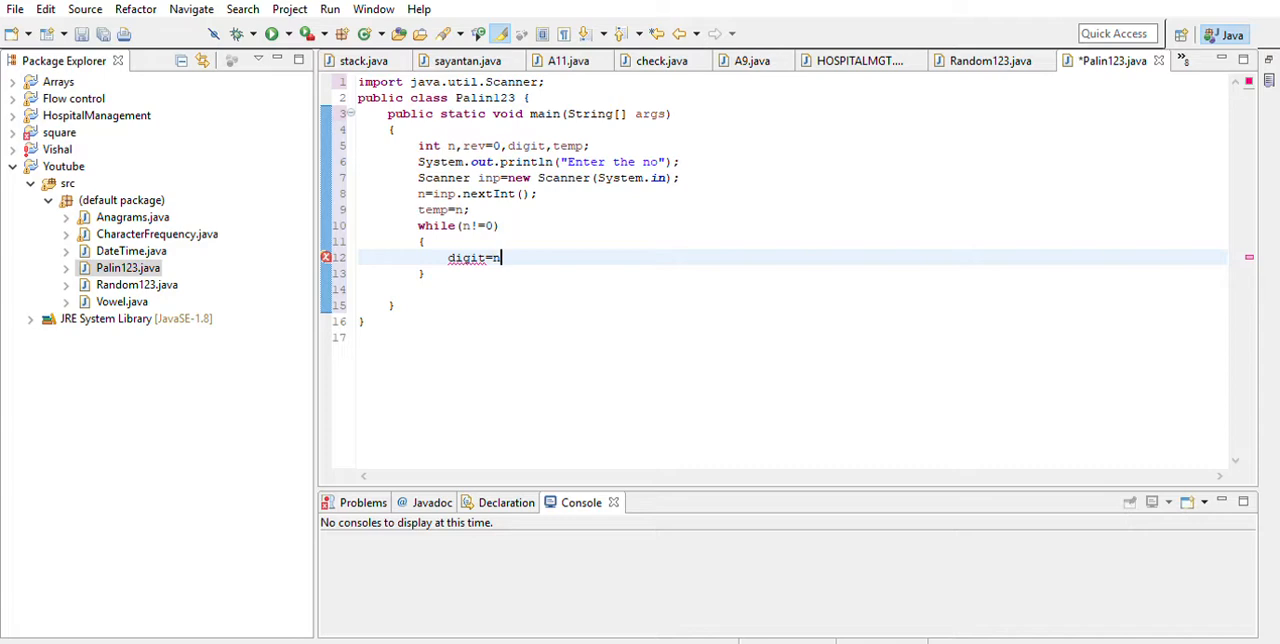
pyautogui.write('%10;')
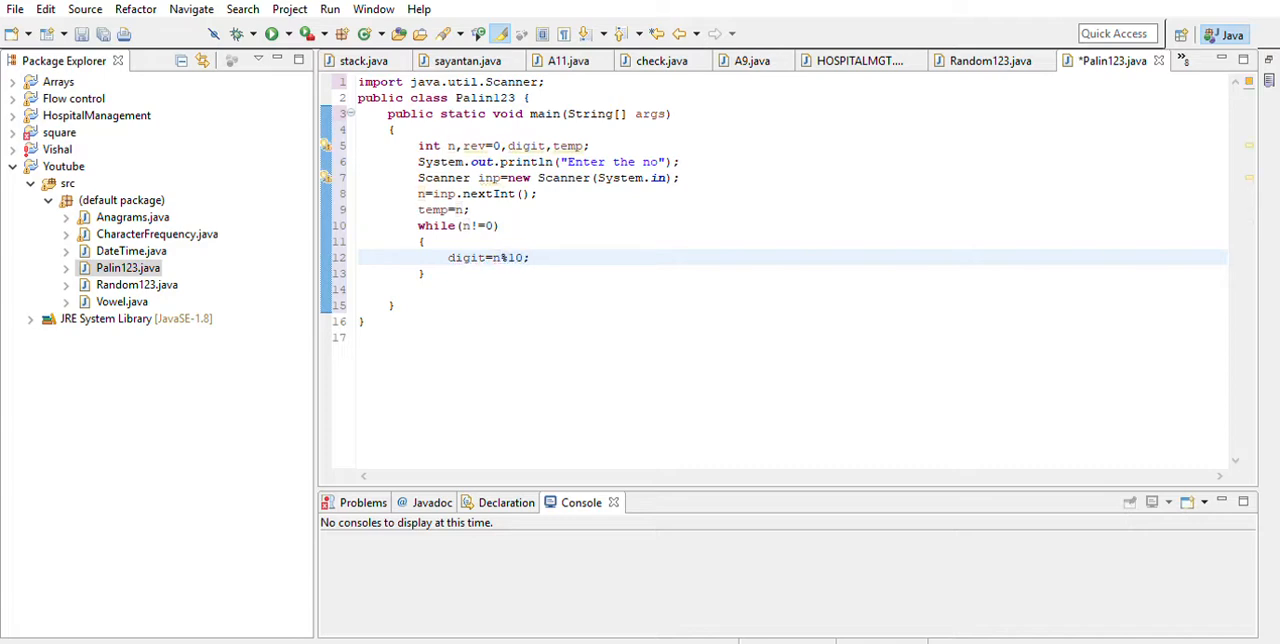
pyautogui.write('rev=')
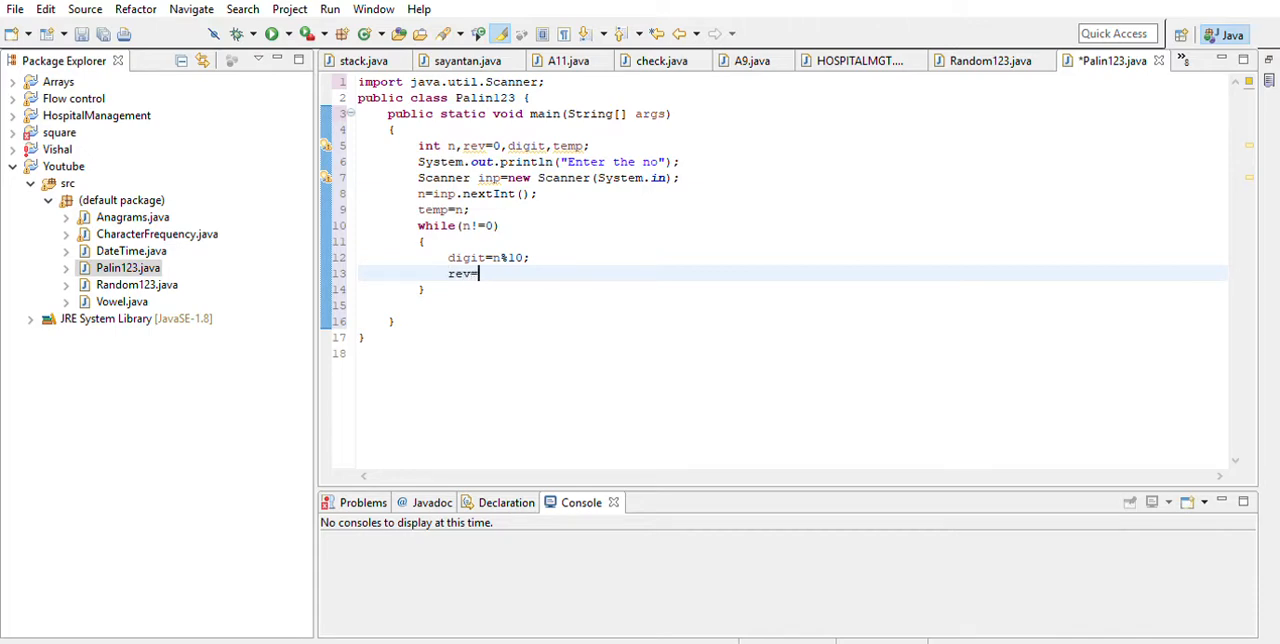
pyautogui.write('(rev*1')
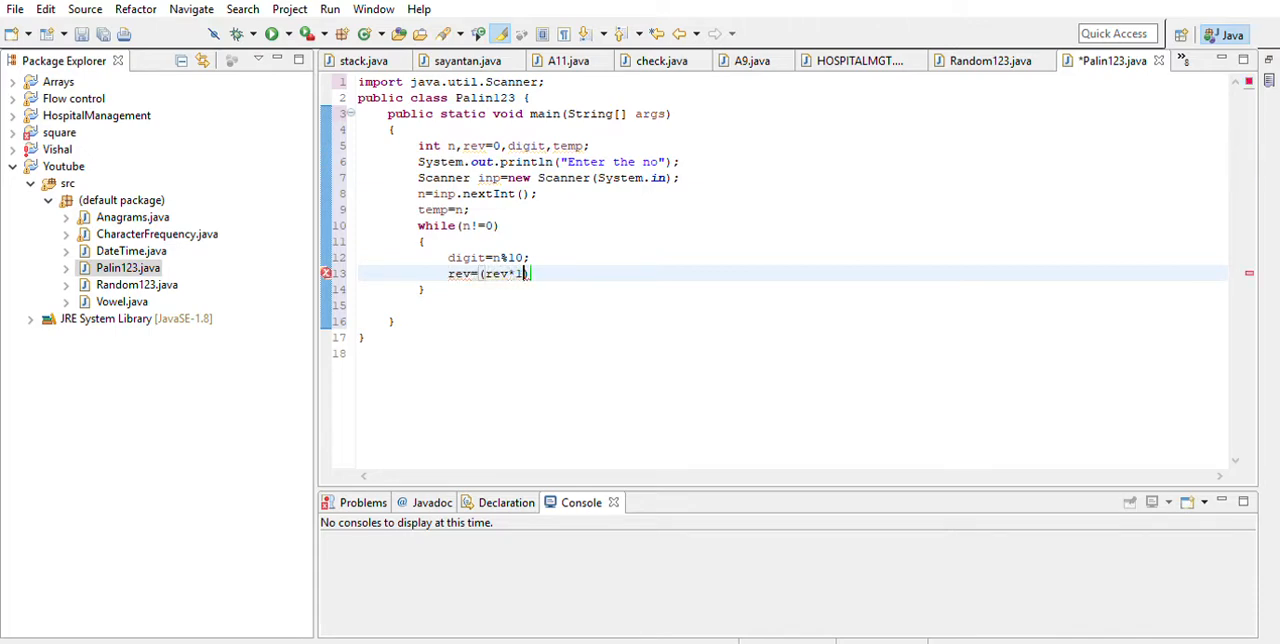
pyautogui.write('0)')
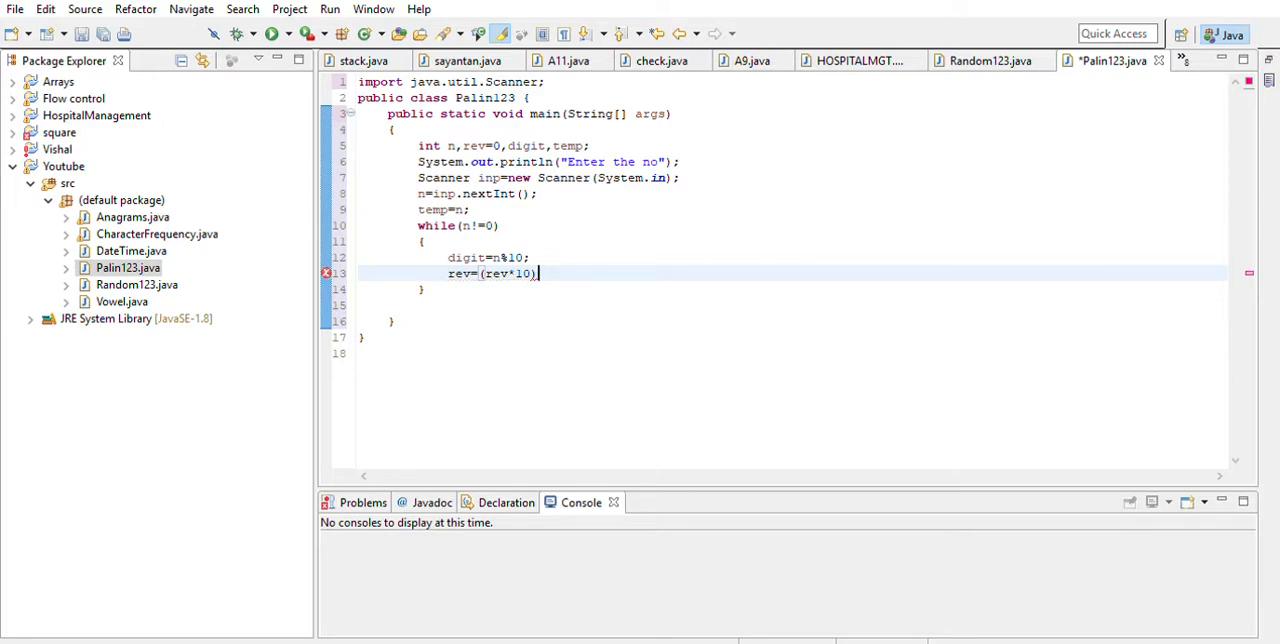
pyautogui.write('+')
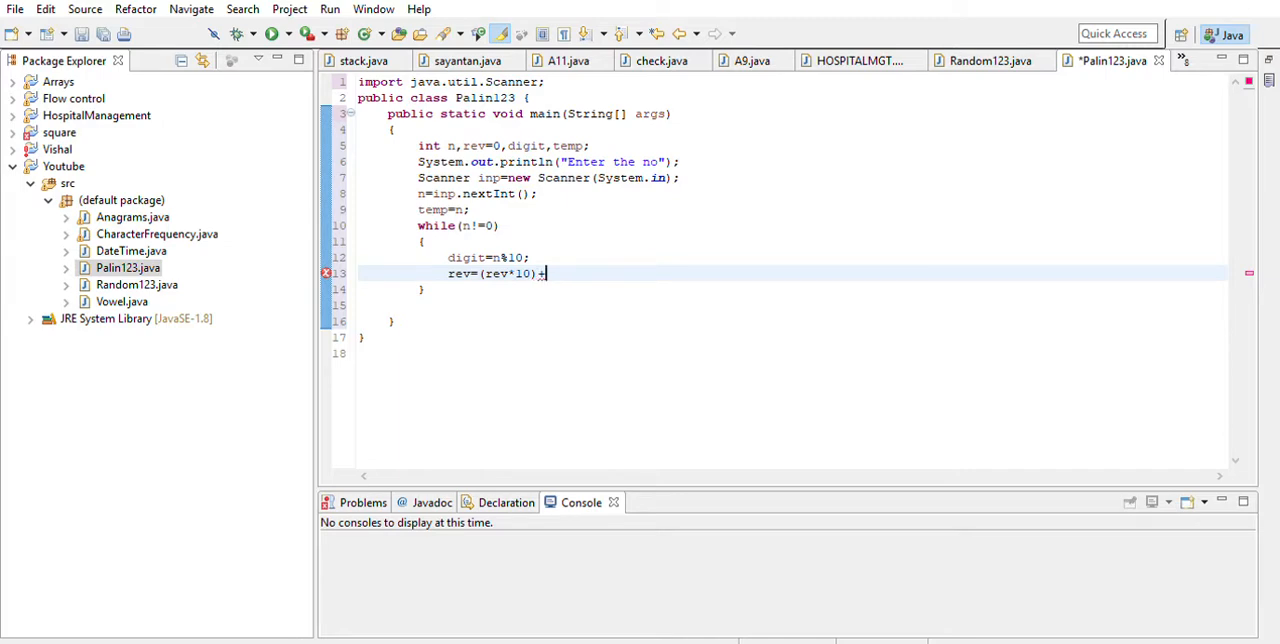
pyautogui.write('digit;')
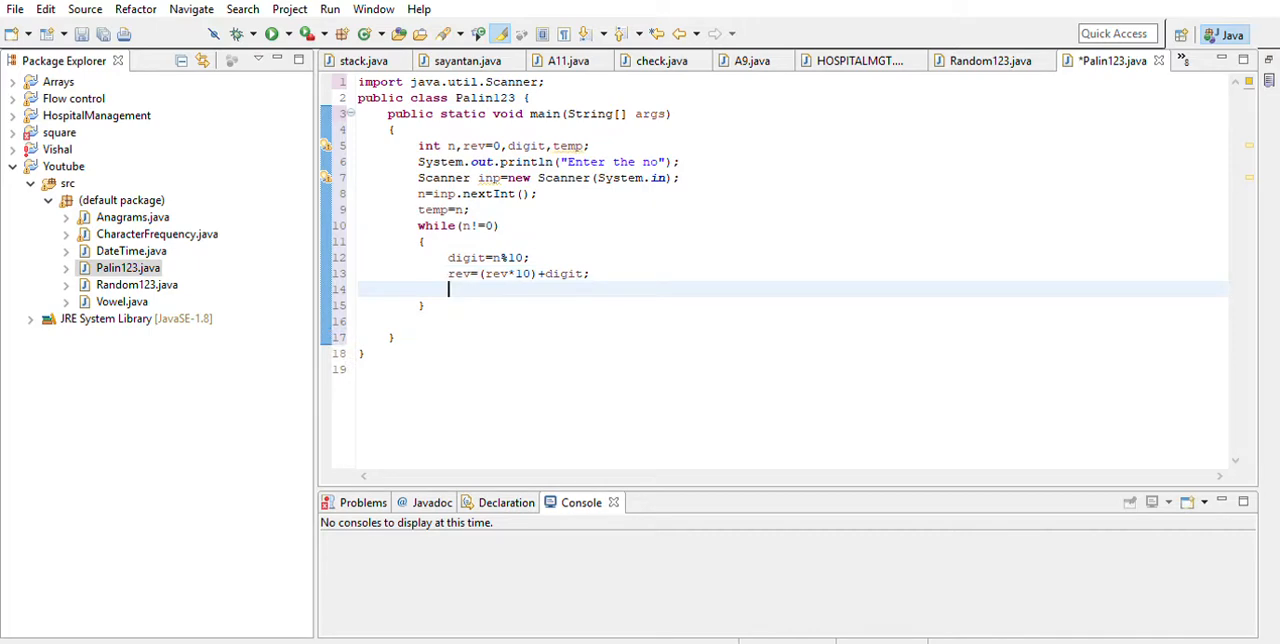
pyautogui.write('n=n')
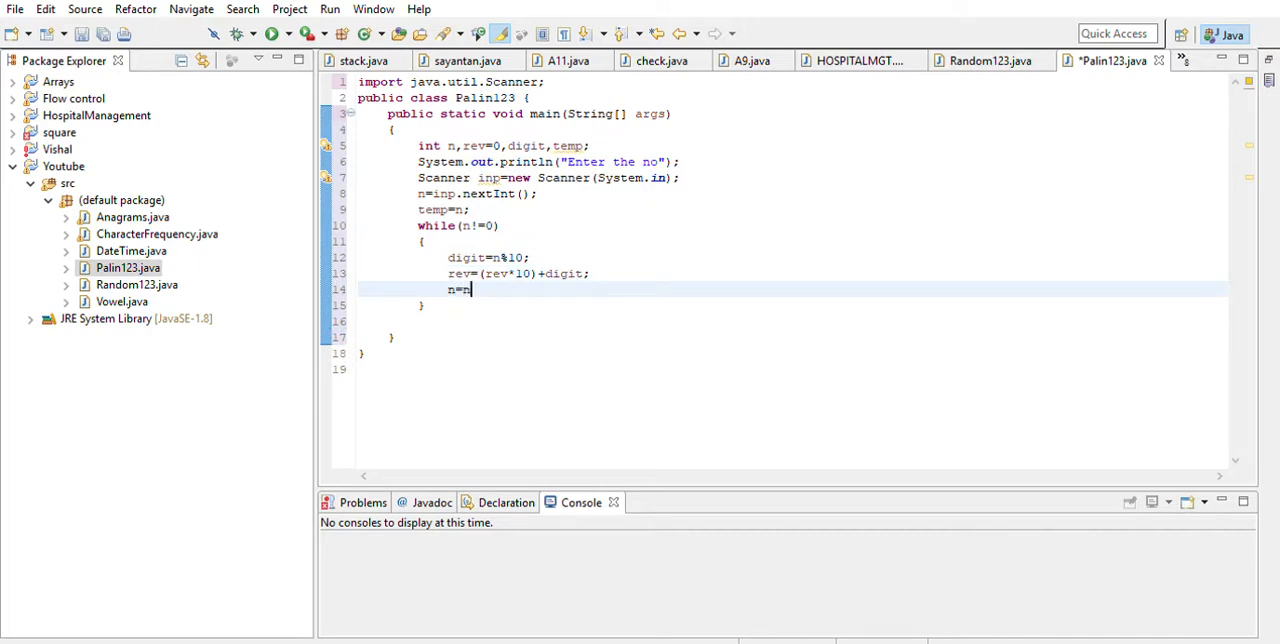
pyautogui.write('/')
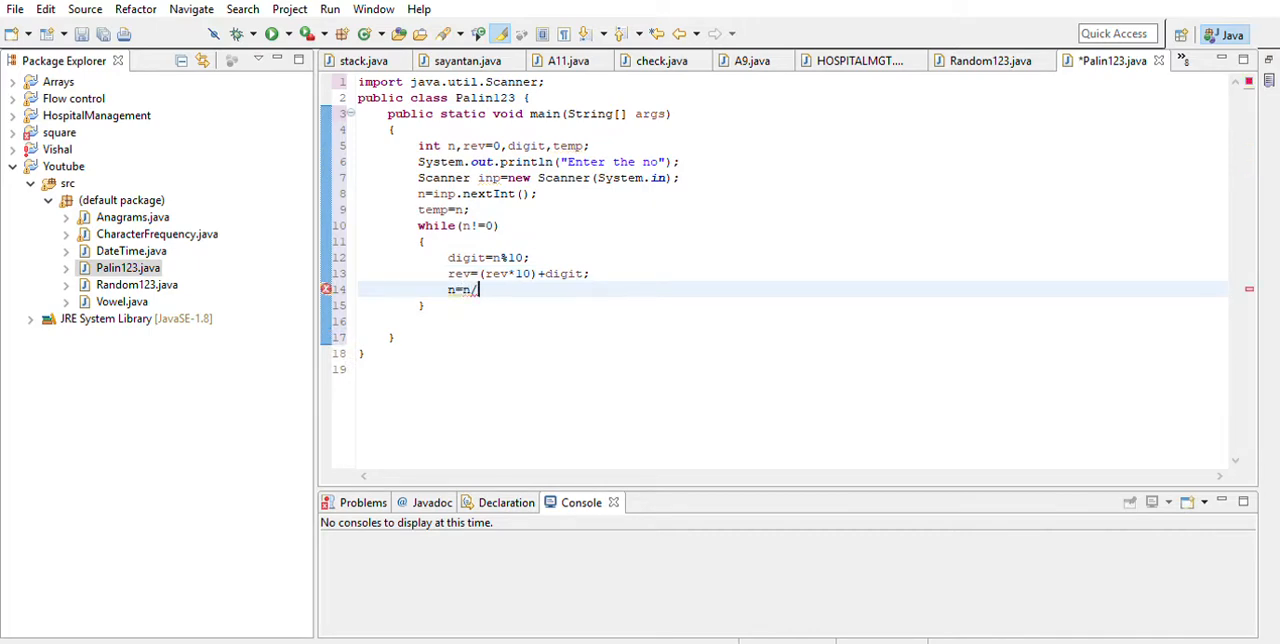
pyautogui.write('10;')
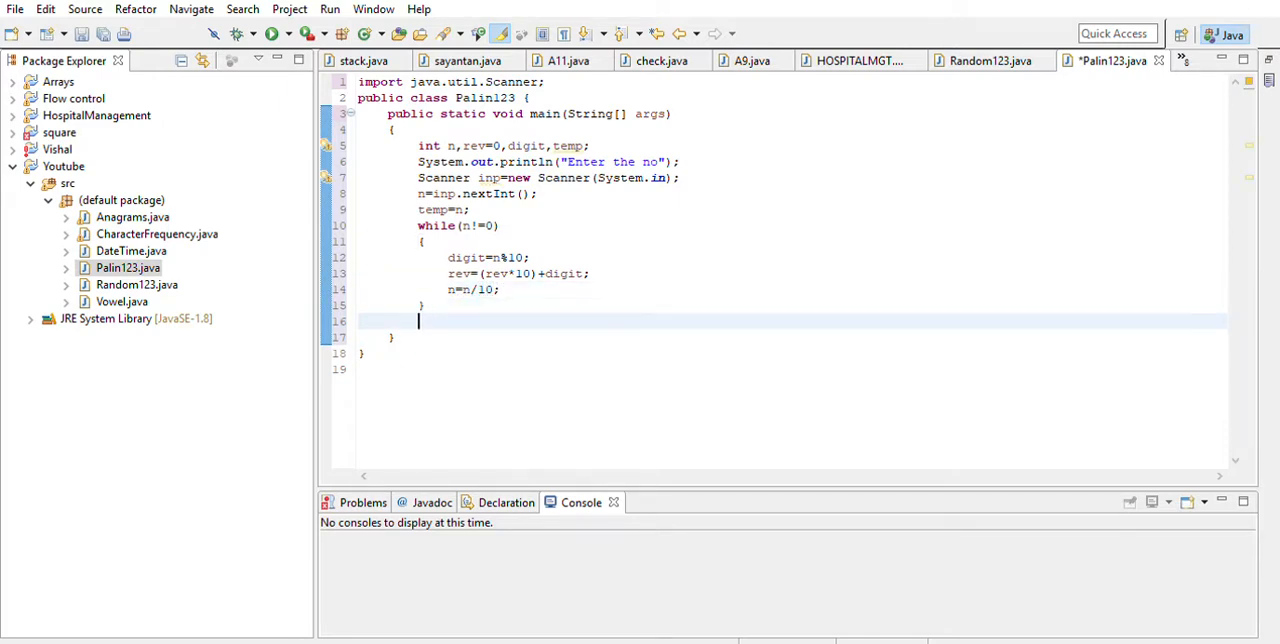
# Step: Add if(rev==n) printing "Palindrome"
pyautogui.write('if(re')
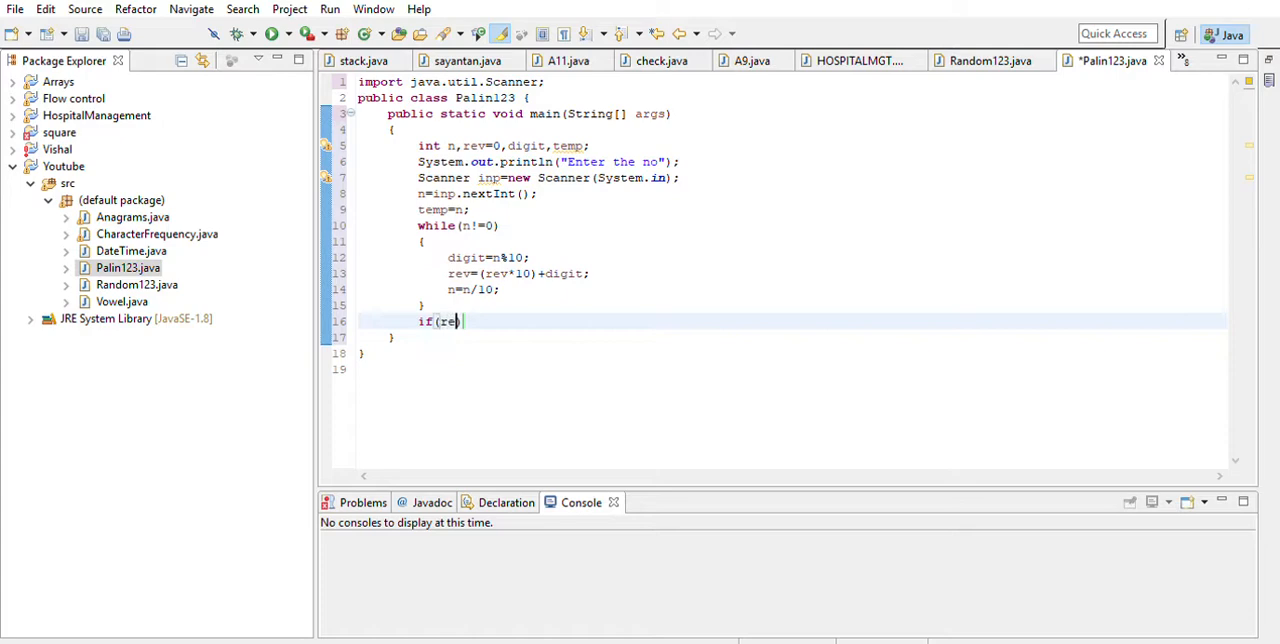
pyautogui.write('==n')
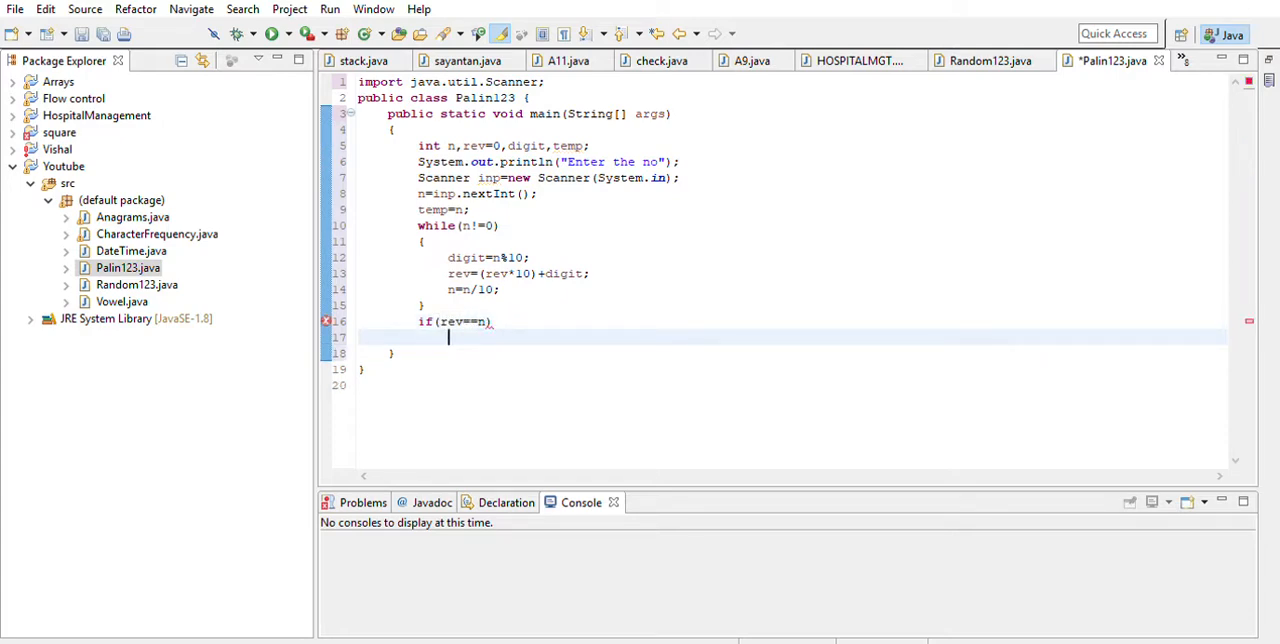
pyautogui.write('sysout')
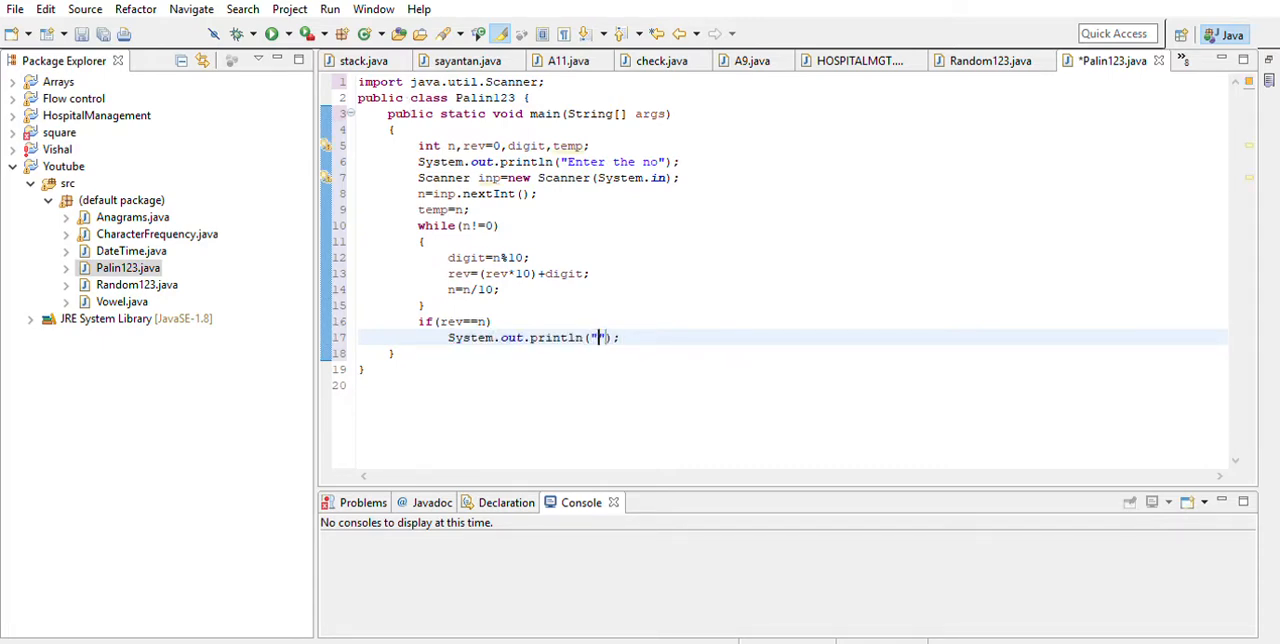
pyautogui.write('Palindrom')
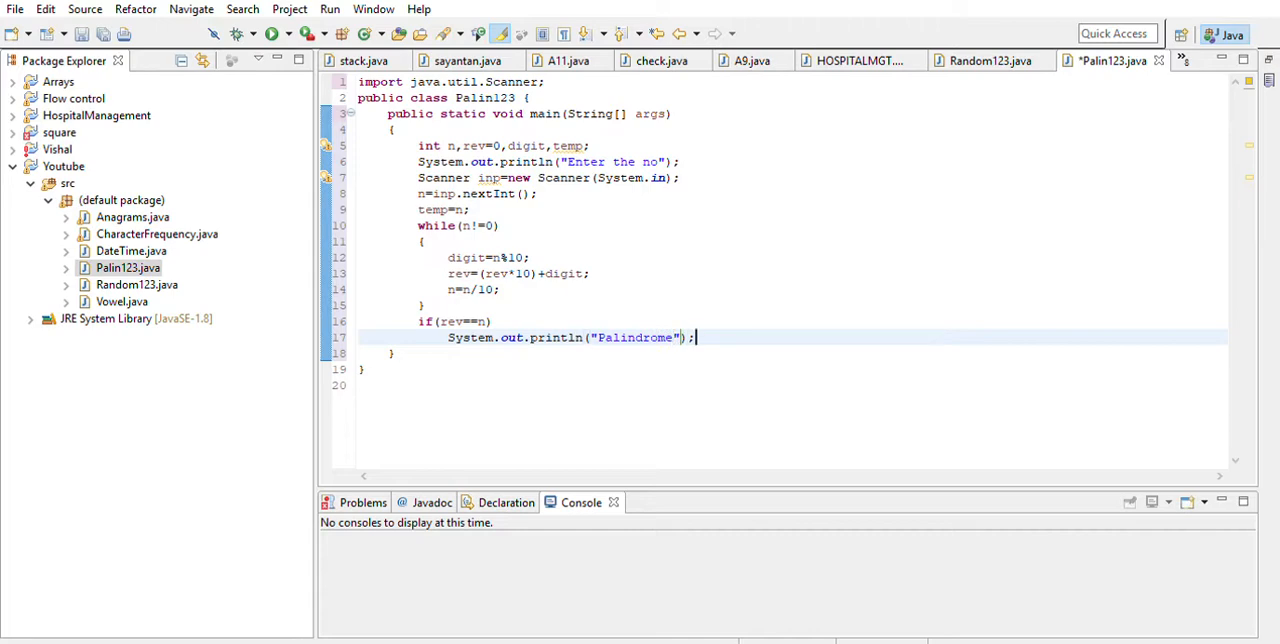
# Step: Add an else branch printing "Not a Palindrome"
pyautogui.write('else')
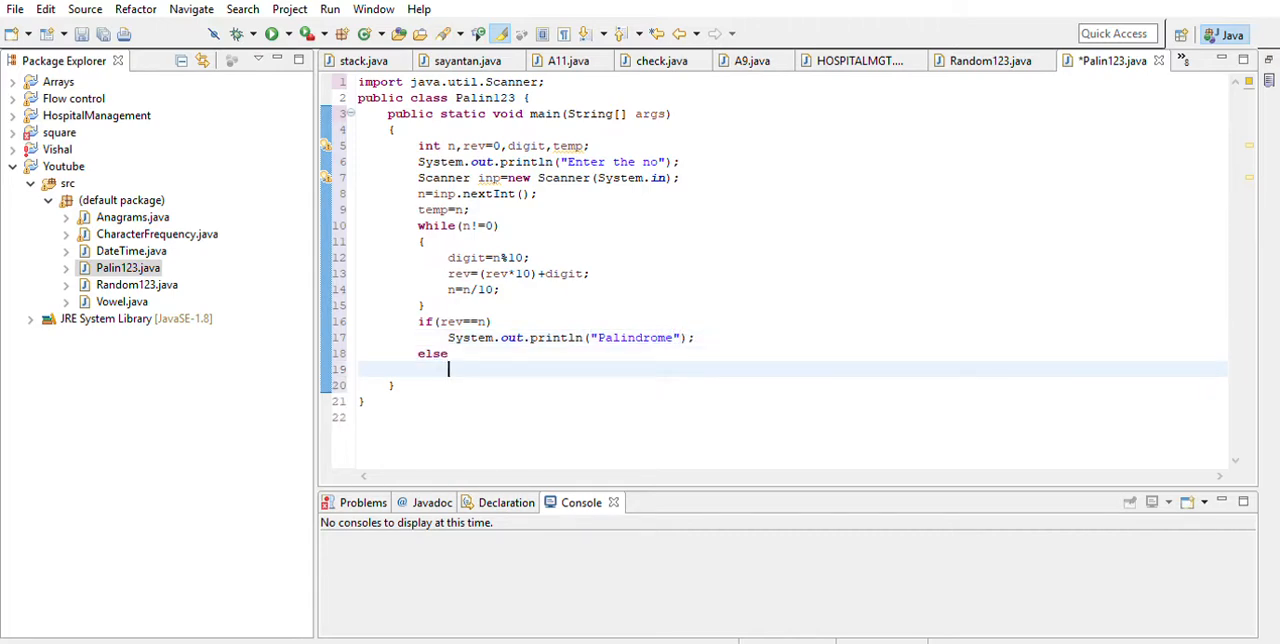
pyautogui.write('sysou')
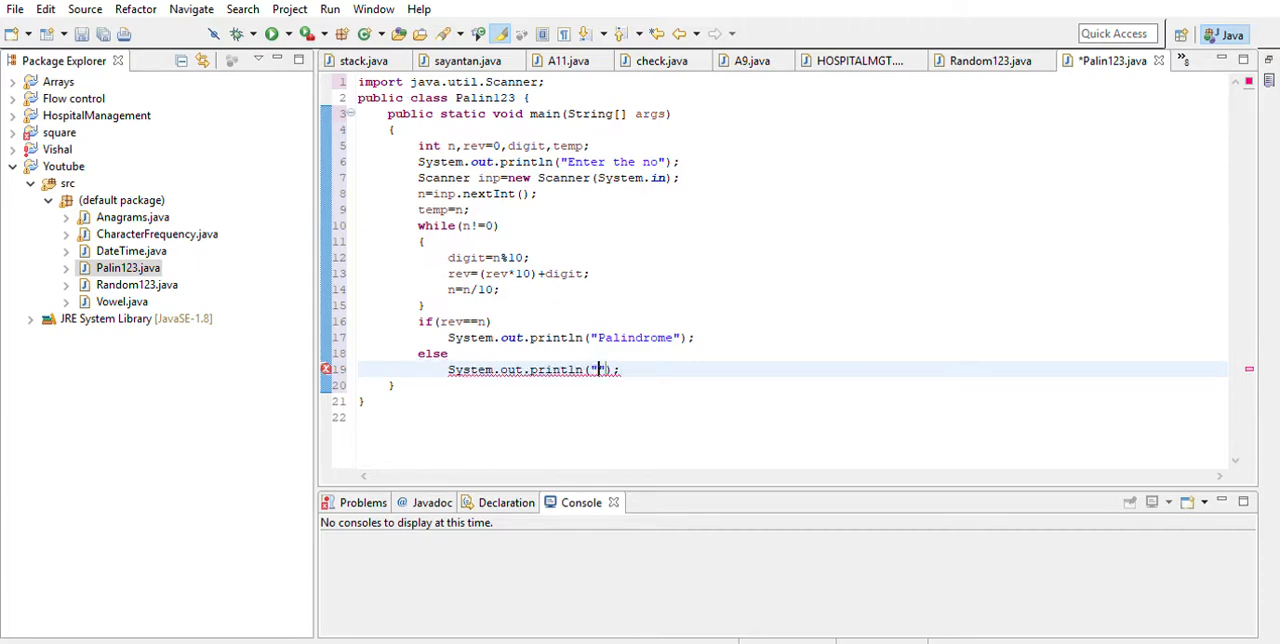
pyautogui.write('Not a')
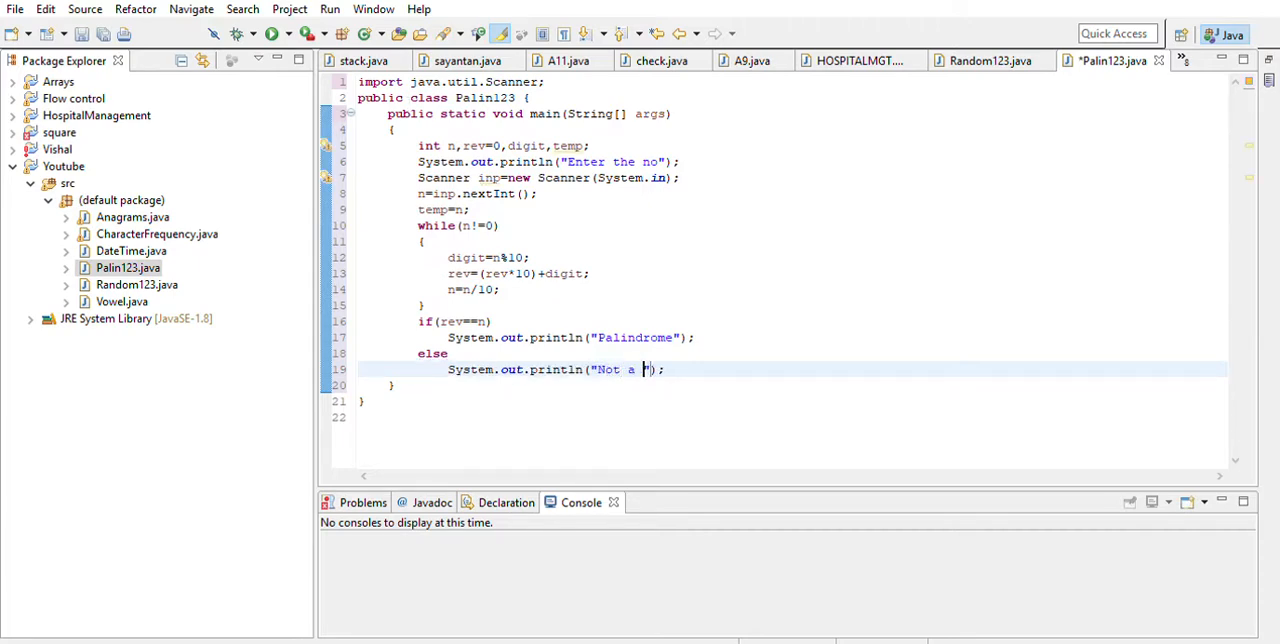
pyautogui.write('Palindrome')
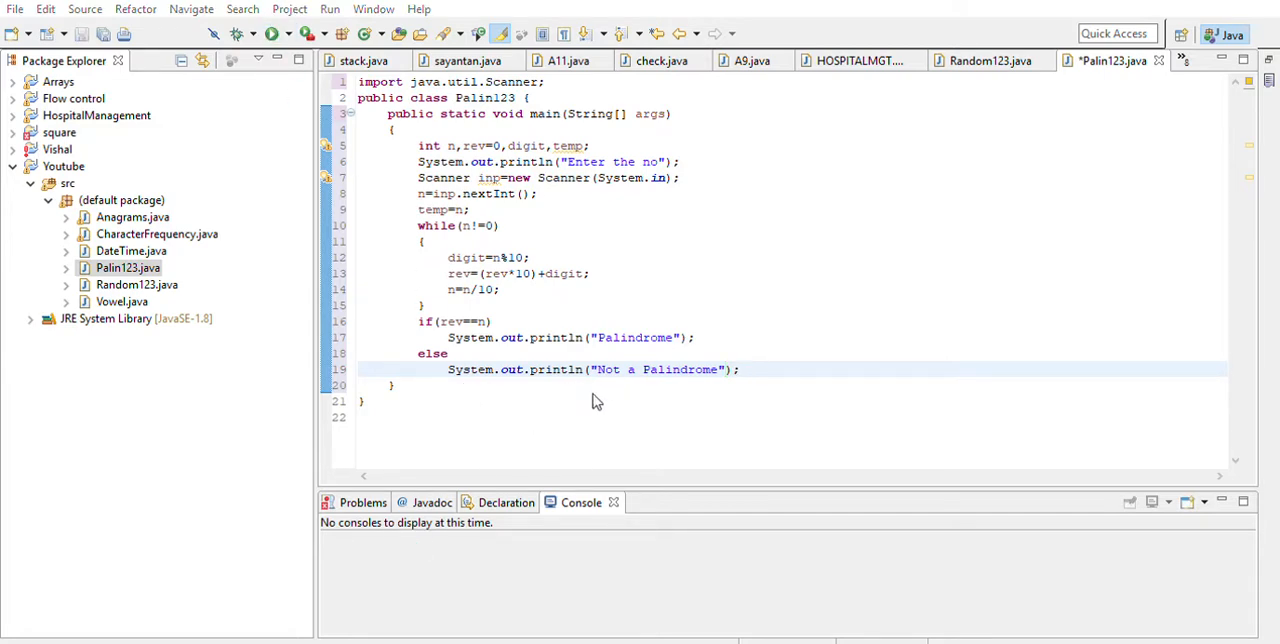
# Step: Test with 1221, change the check to rev==temp, clear the console, and rerun
pyautogui.click(306, 33)
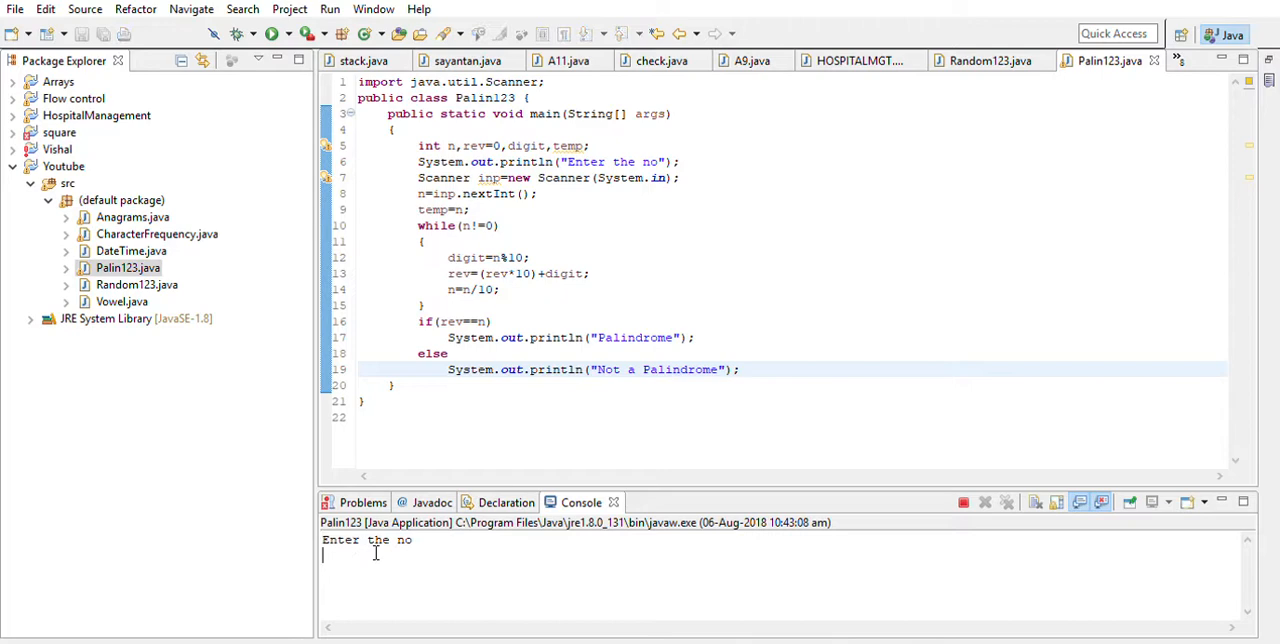
pyautogui.write('1221')
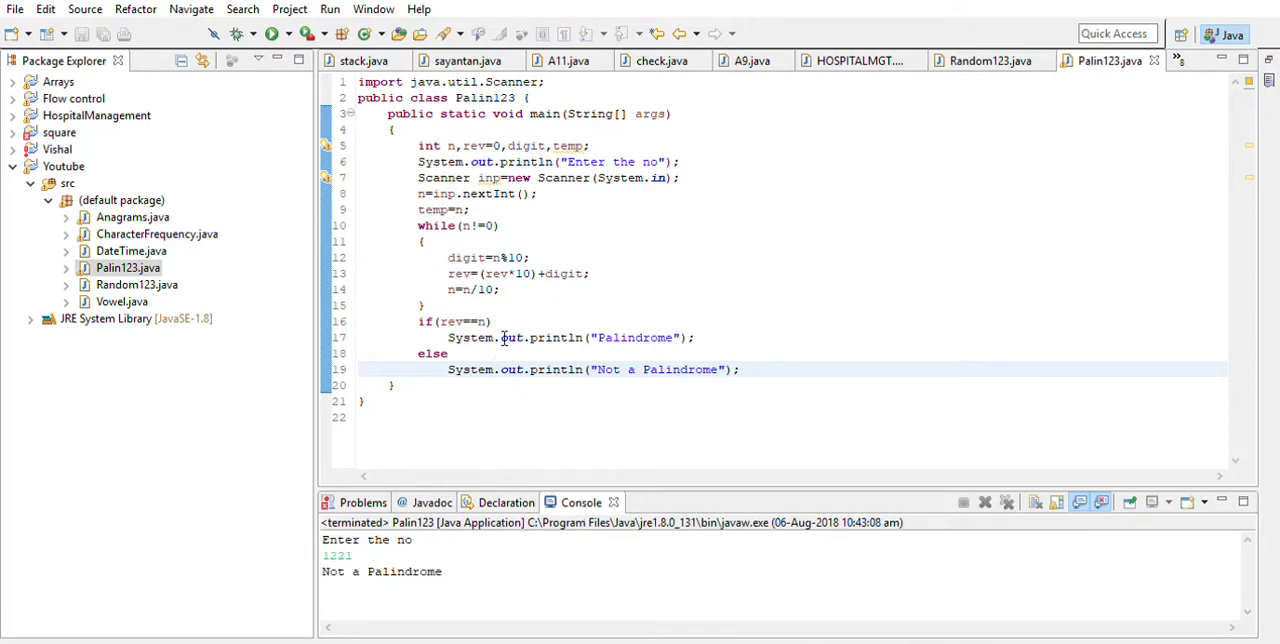
pyautogui.moveTo(578, 161)
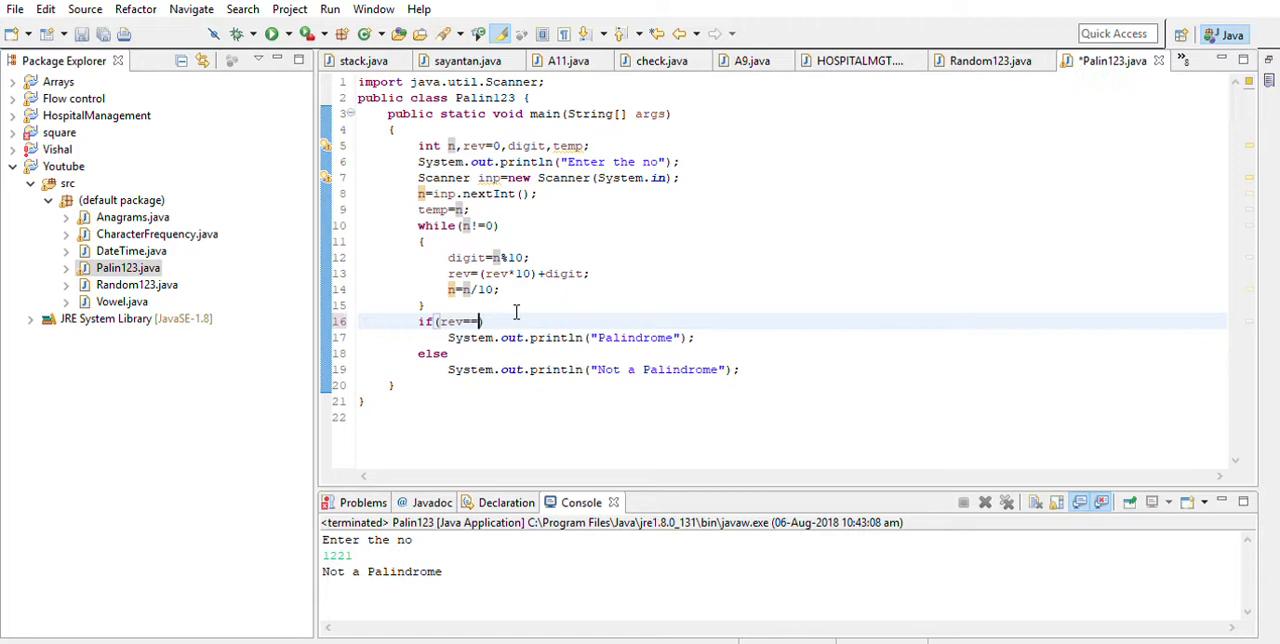
pyautogui.write('temp)')
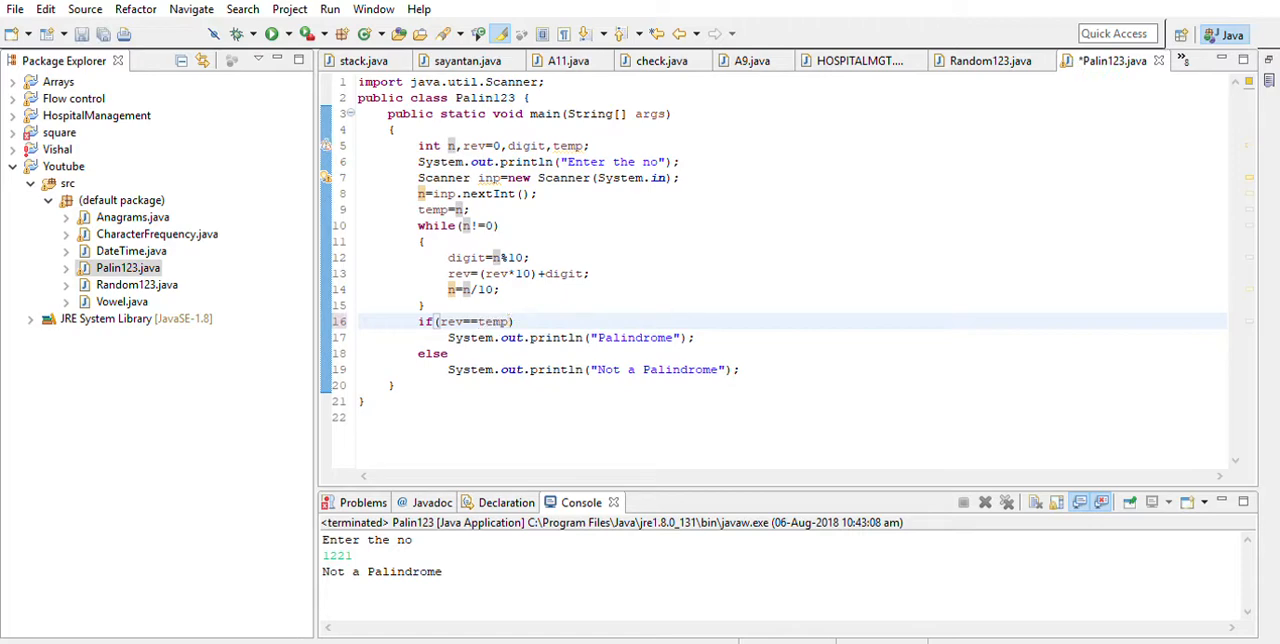
pyautogui.click(984, 502)
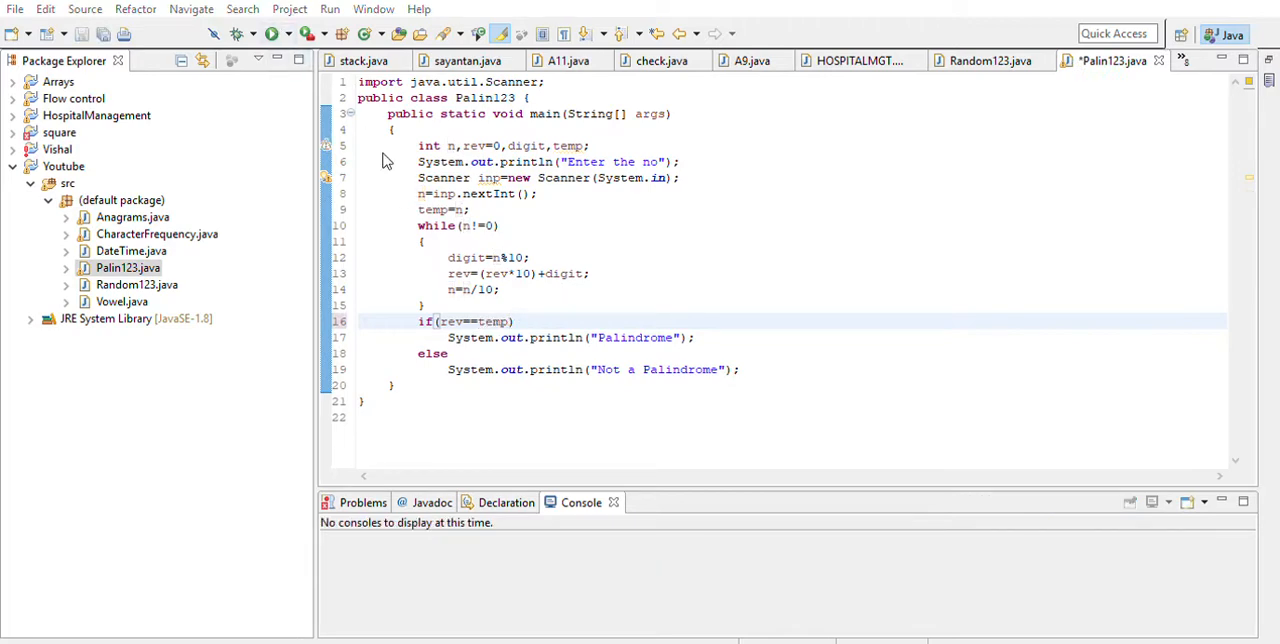
pyautogui.click(304, 33)
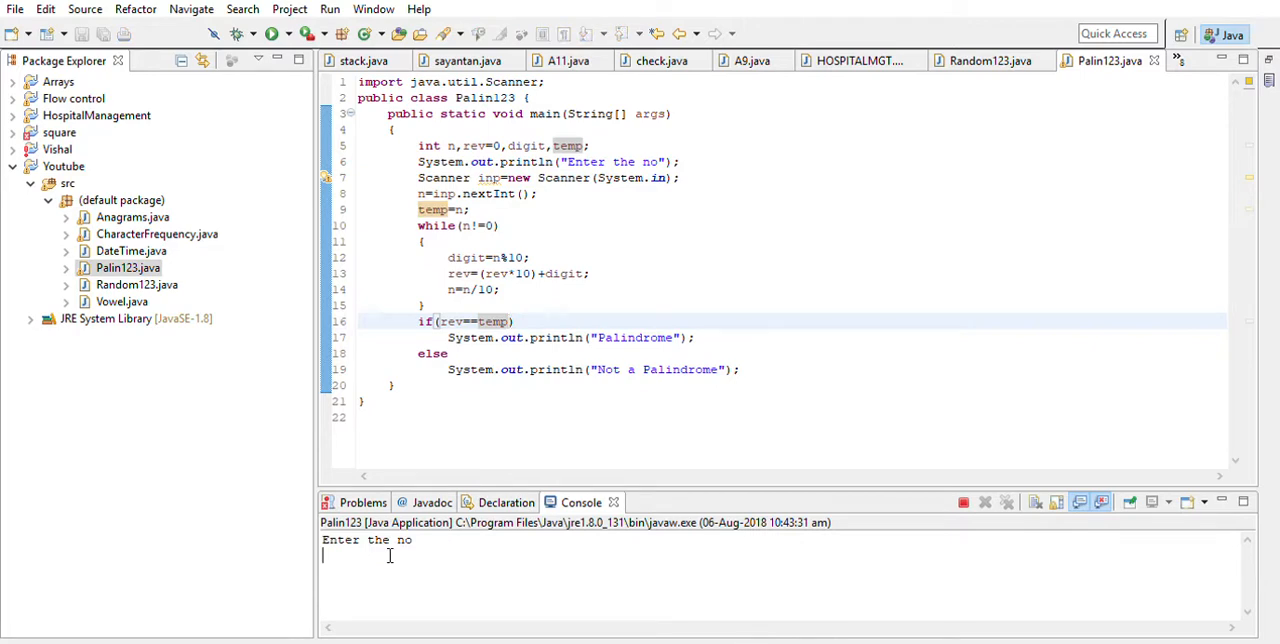
# Step: Enter 1221 to get Palindrome, then rerun and enter 1997 for Not a Palindrome
pyautogui.write('1221')
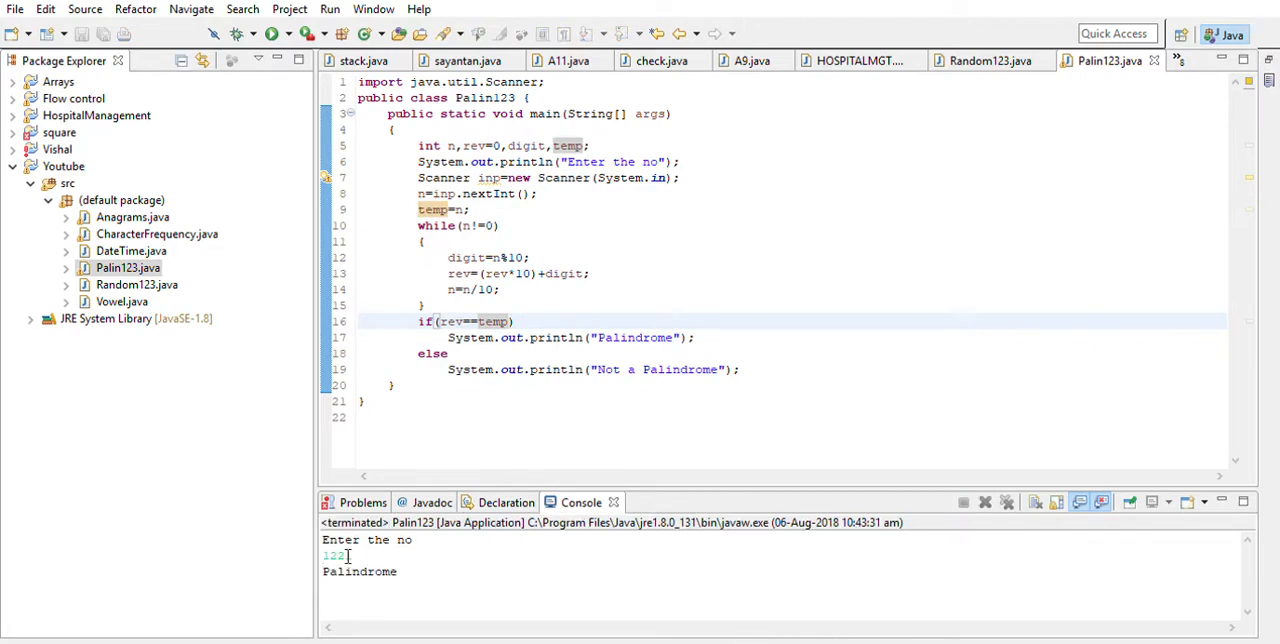
pyautogui.click(308, 33)
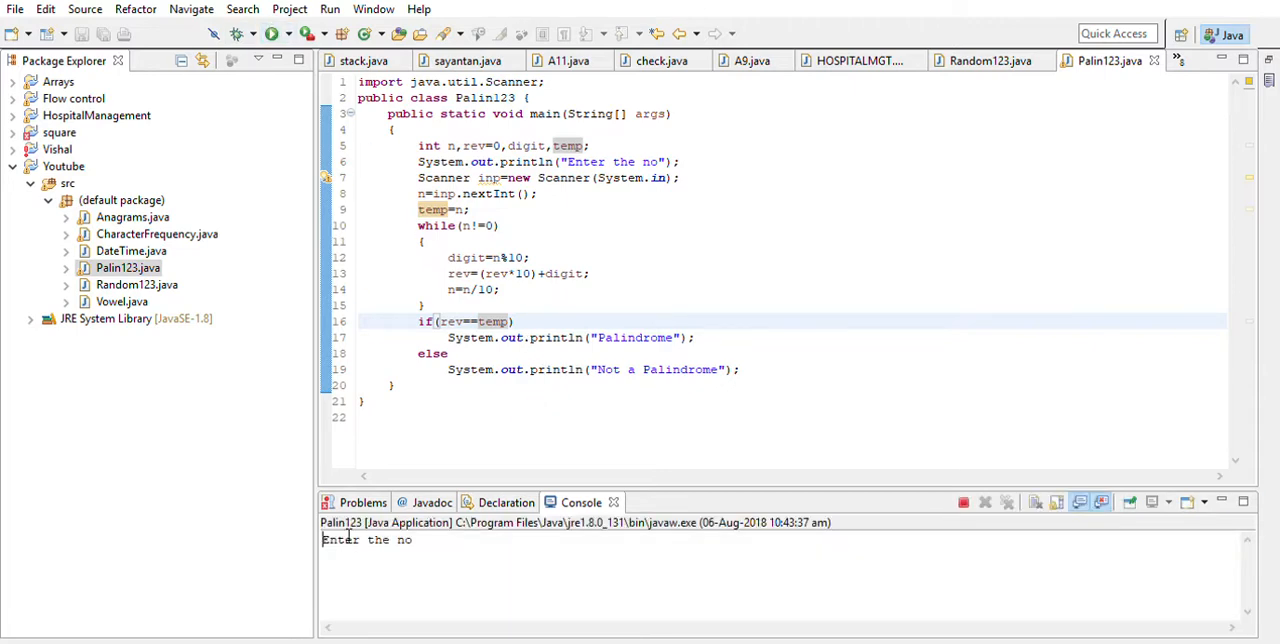
pyautogui.write('1997')
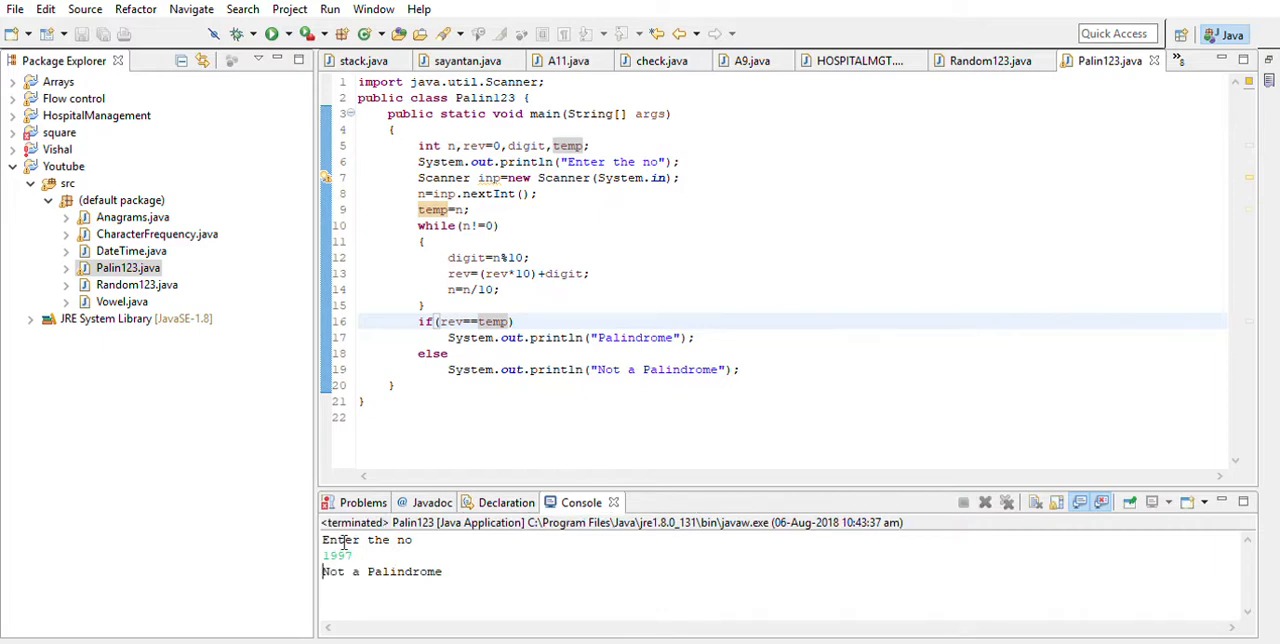
pyautogui.moveTo(287, 535)
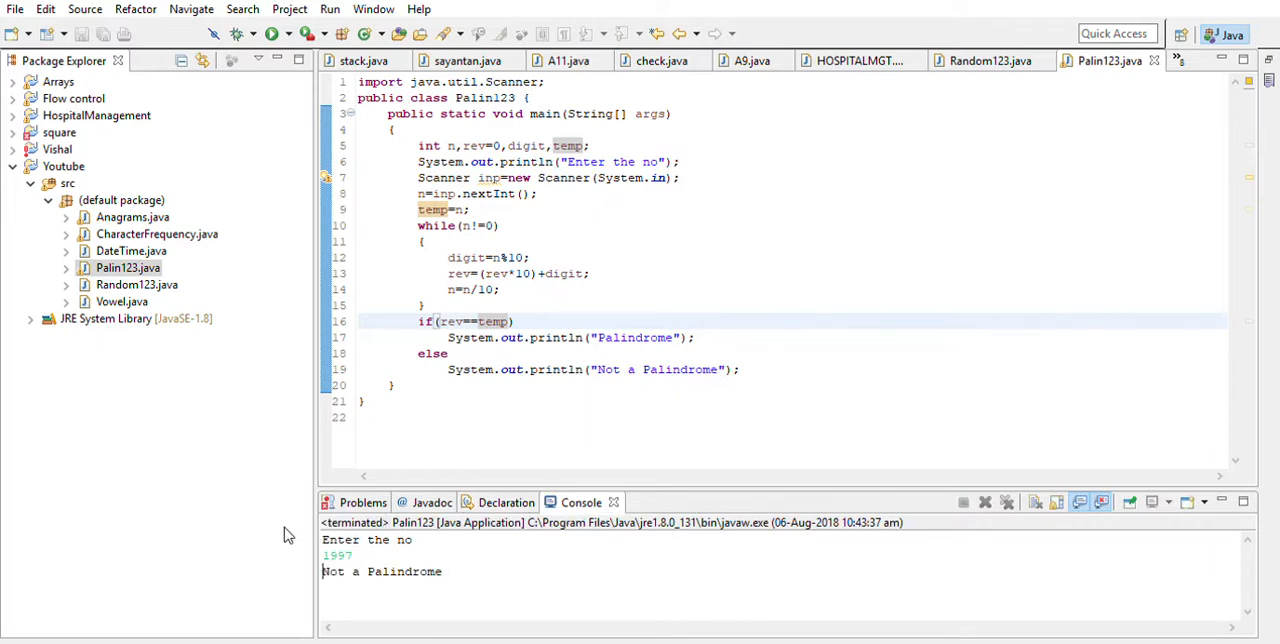